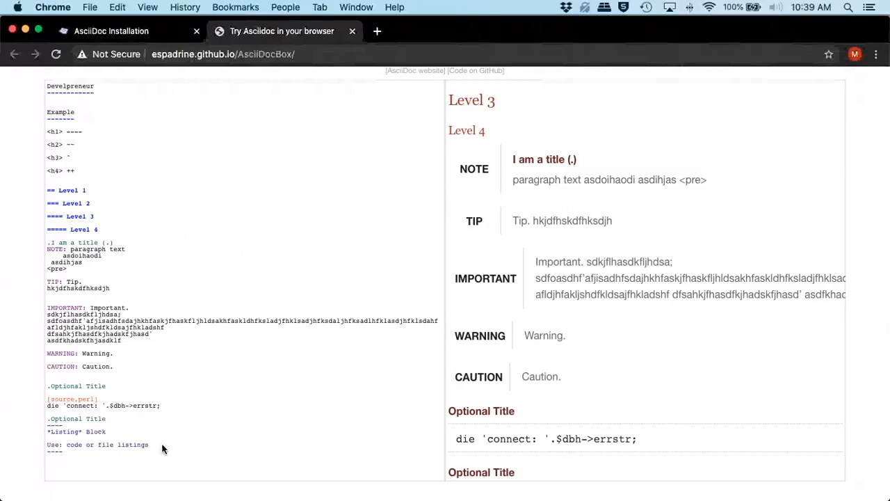
# Make the second titled listing a [source,perl] block containing Perl DBI connect code.
pyautogui.scroll(-3)
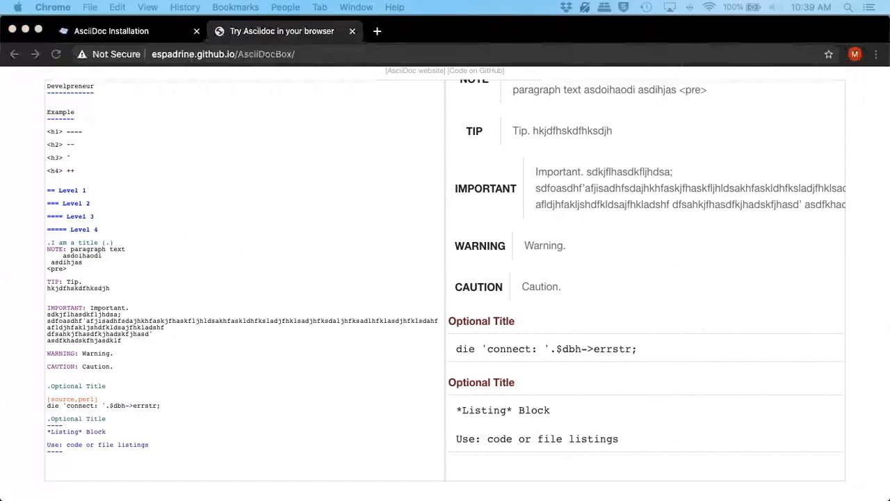
pyautogui.click(120, 425)
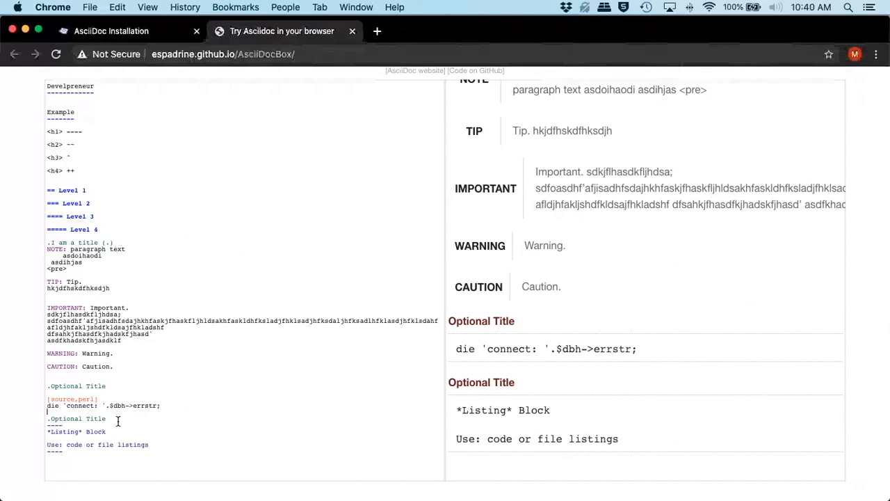
pyautogui.write('[source,perl]')
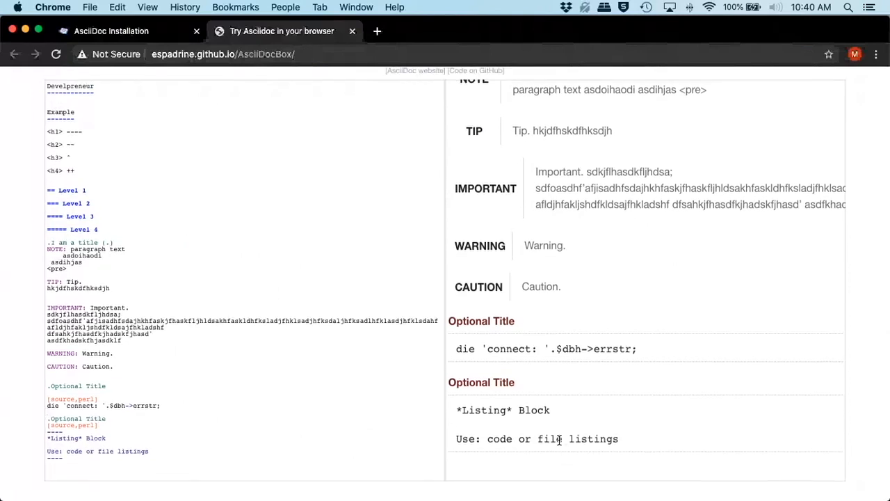
pyautogui.moveTo(501, 395)
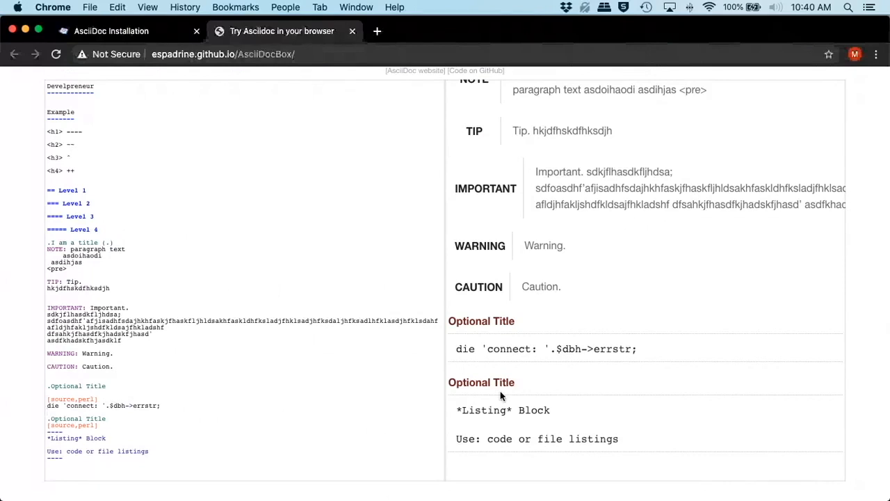
pyautogui.moveTo(574, 438)
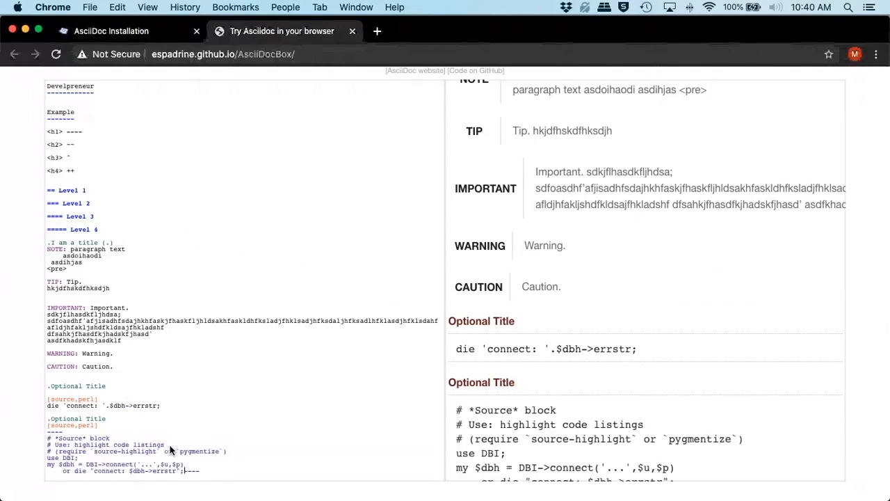
pyautogui.scroll(-3)
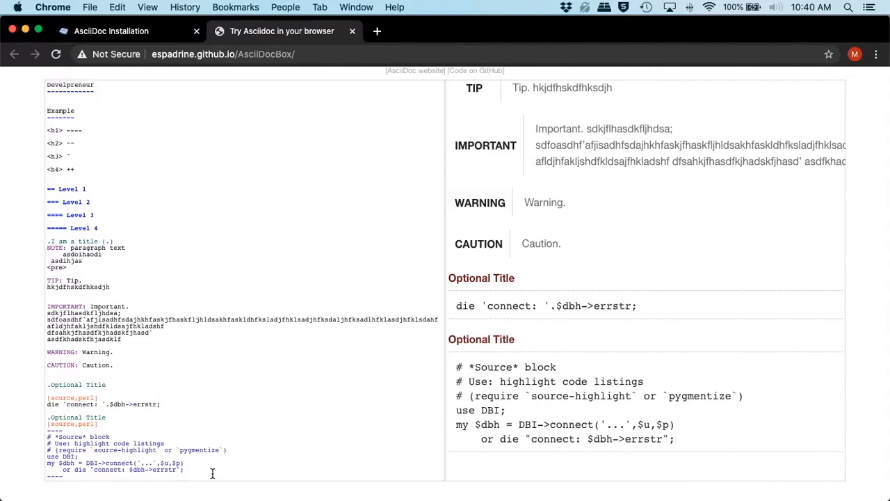
pyautogui.moveTo(689, 435)
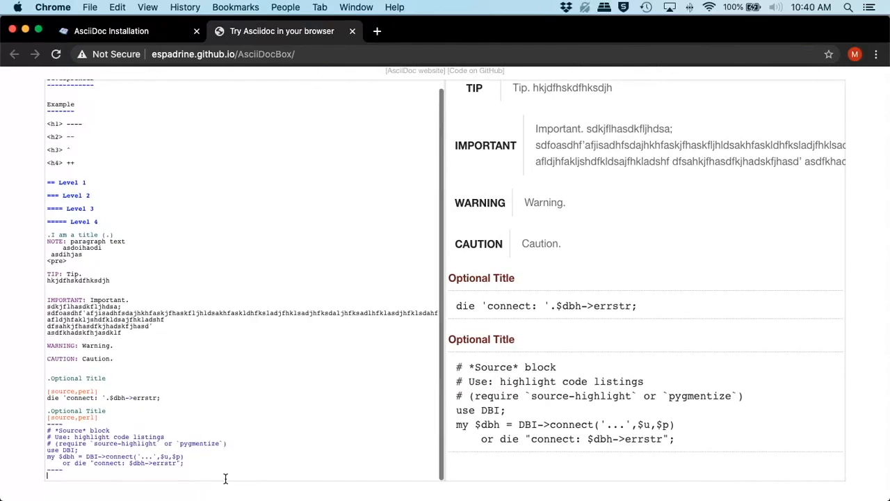
pyautogui.scroll(-3)
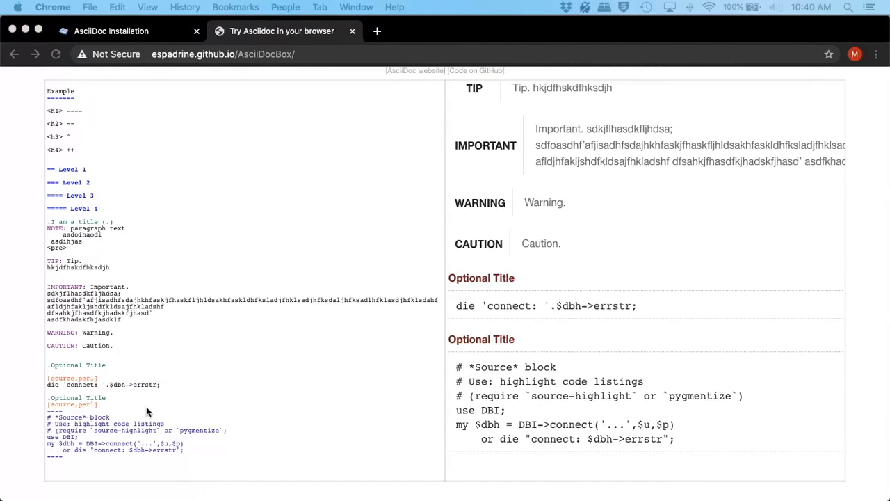
pyautogui.moveTo(150, 413)
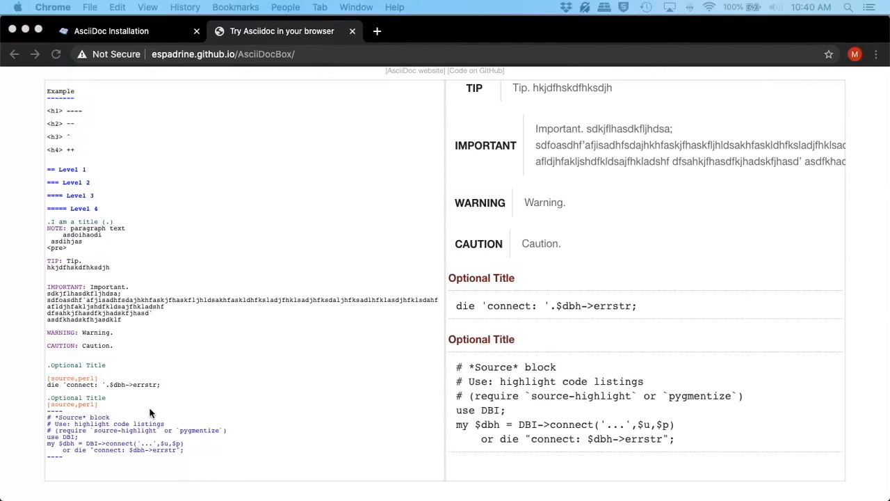
pyautogui.moveTo(96, 431)
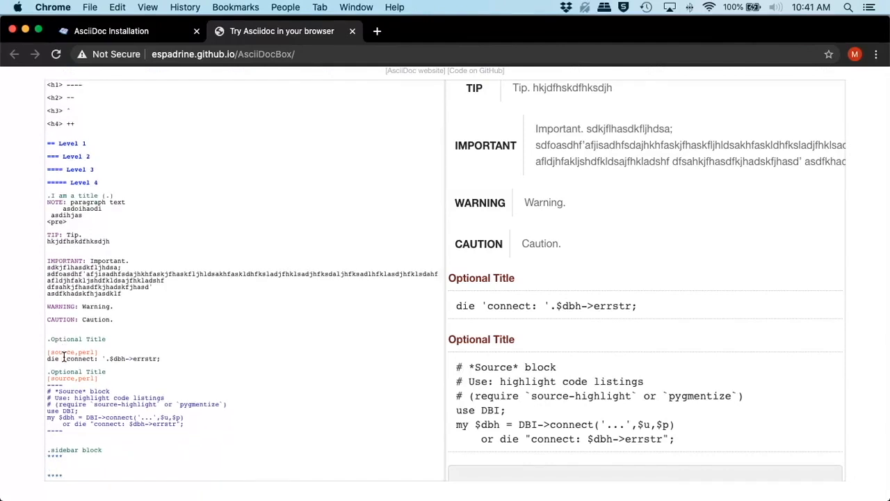
# Enter 'sidebar clock' in the '.sidebar block' sidebar and check its grey box in the preview.
pyautogui.write('sidebar clock')
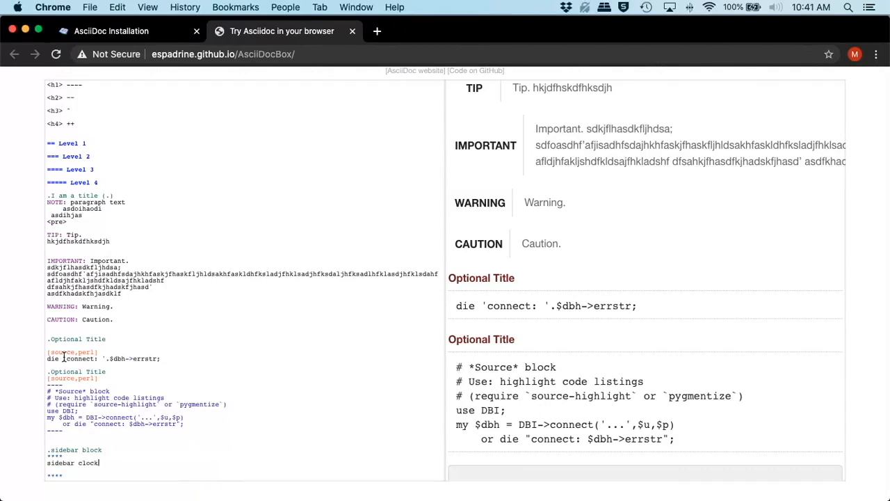
pyautogui.scroll(-3)
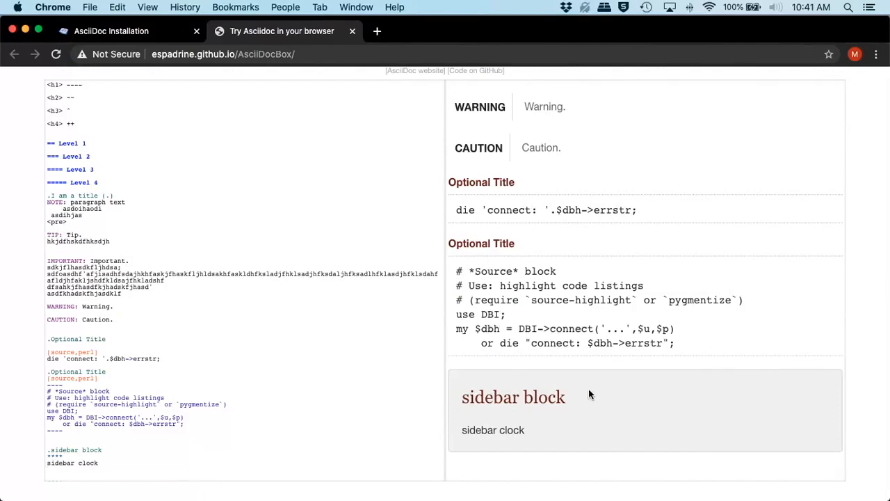
pyautogui.moveTo(545, 411)
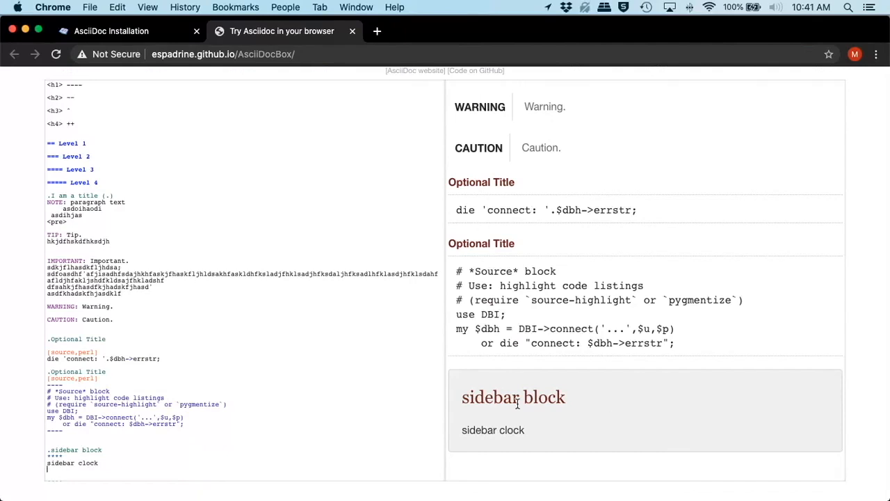
pyautogui.moveTo(520, 430)
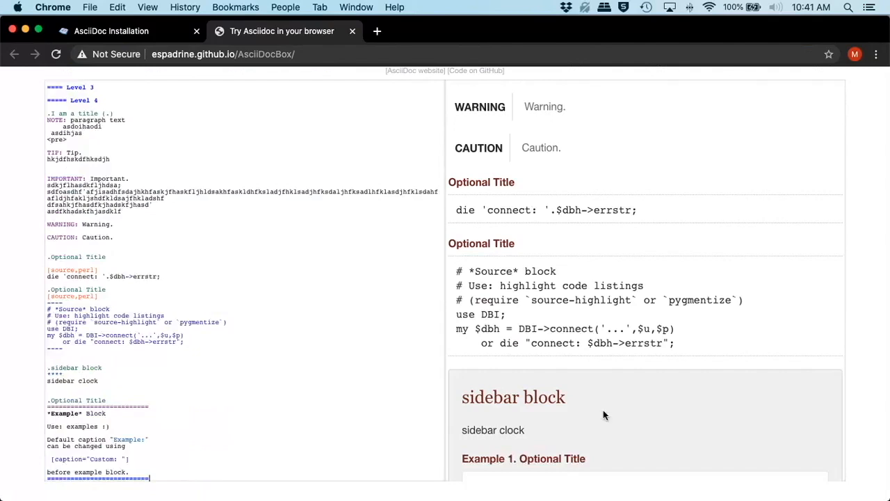
pyautogui.scroll(-3)
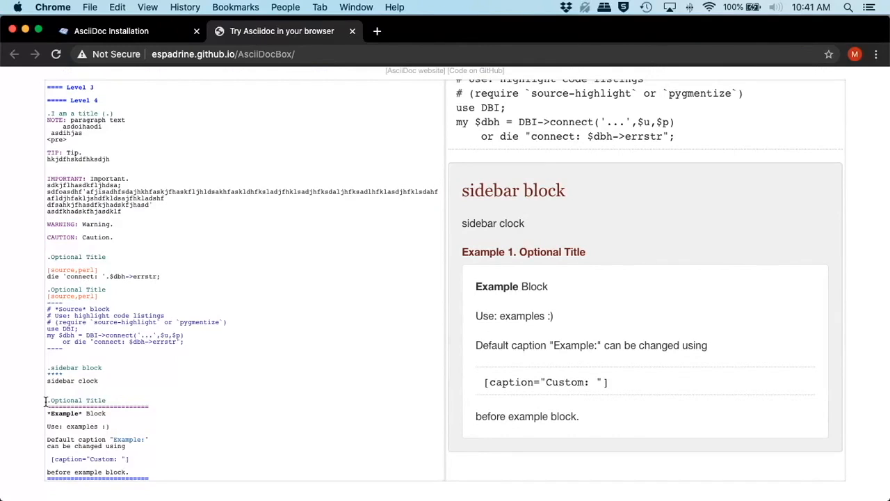
pyautogui.doubleClick(76, 400)
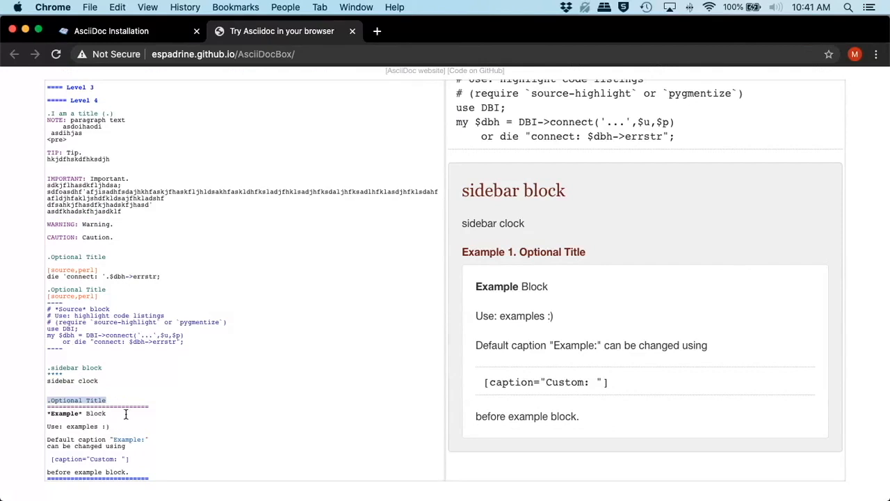
pyautogui.moveTo(543, 374)
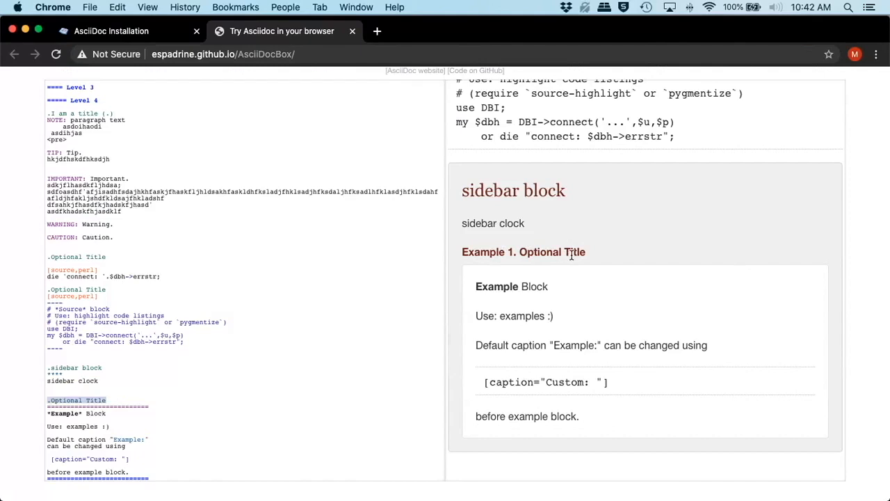
pyautogui.click(174, 406)
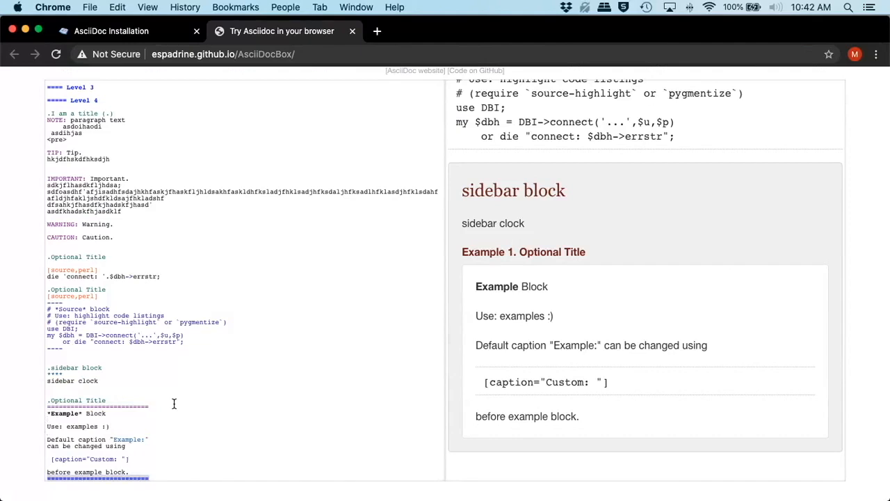
pyautogui.scroll(-3)
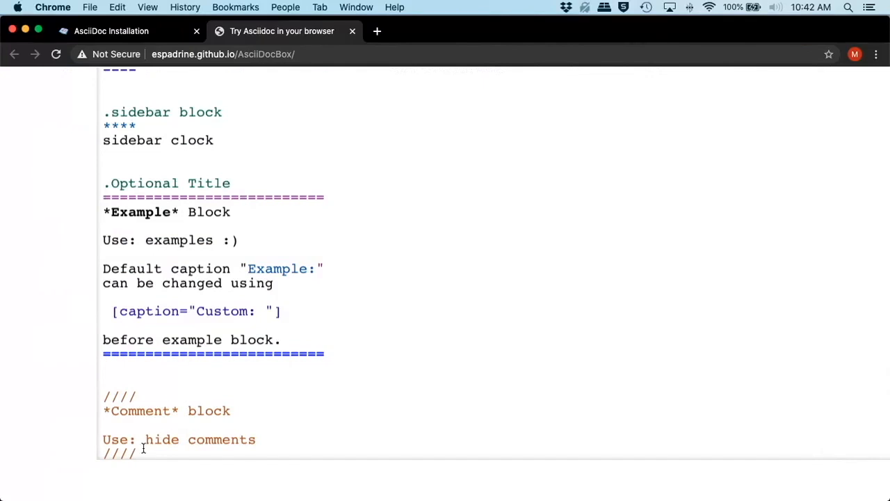
pyautogui.moveTo(161, 448)
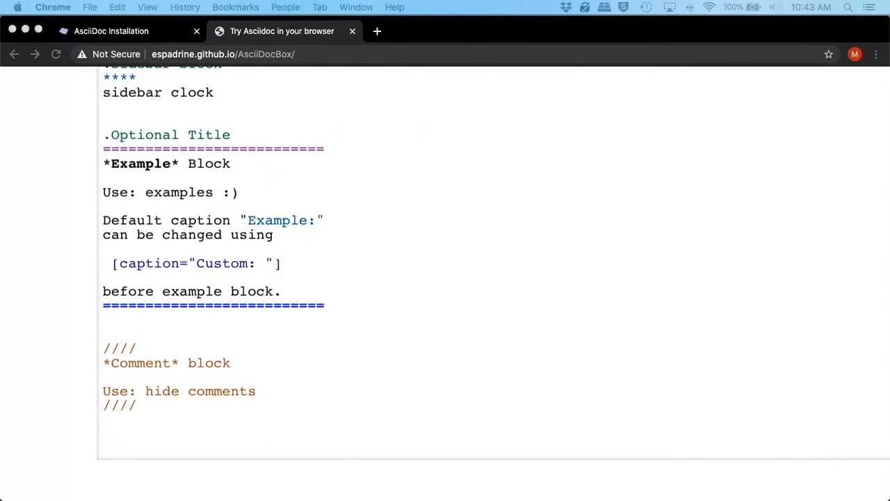
# Add an empty ++++ passthrough block below the comment block.
pyautogui.click(103, 432)
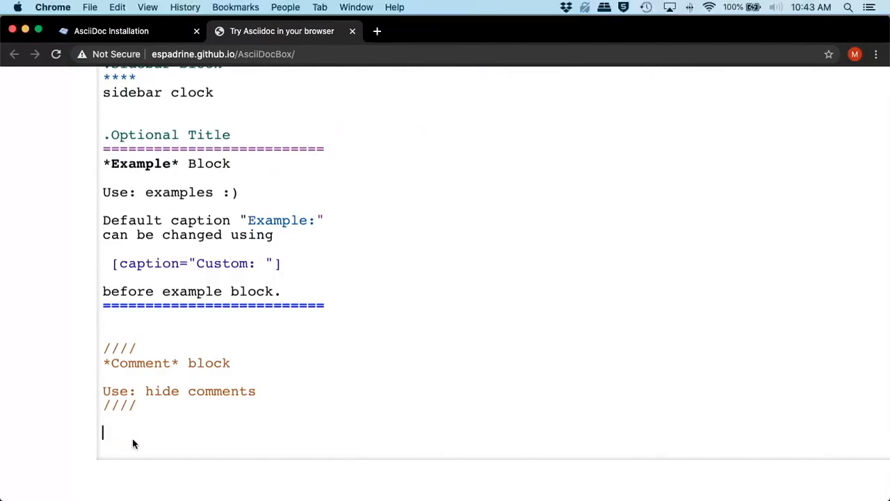
pyautogui.write('++++')
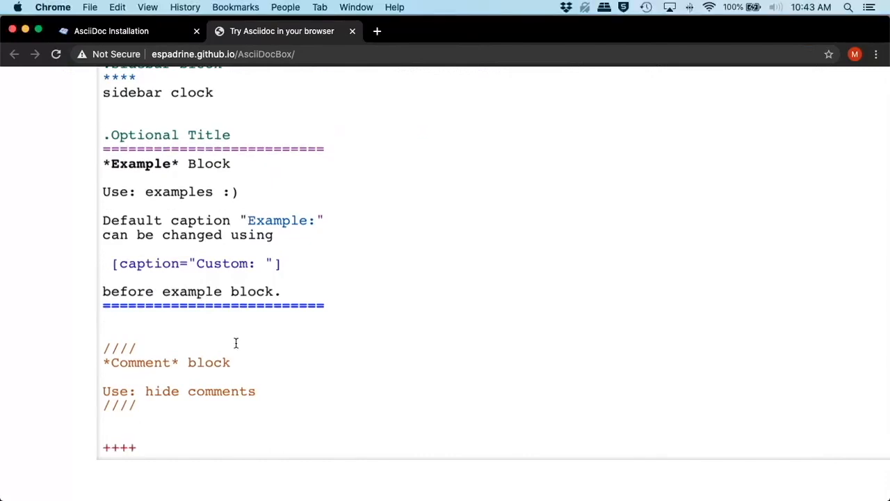
pyautogui.scroll(-3)
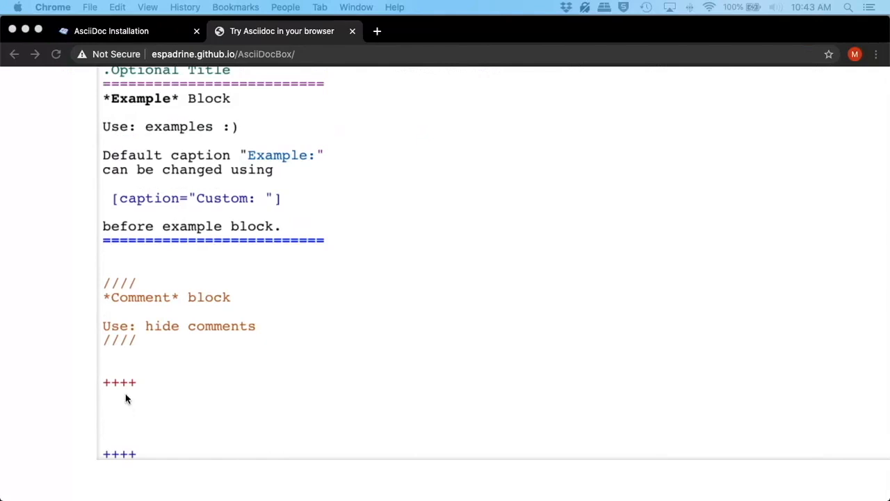
pyautogui.click(102, 397)
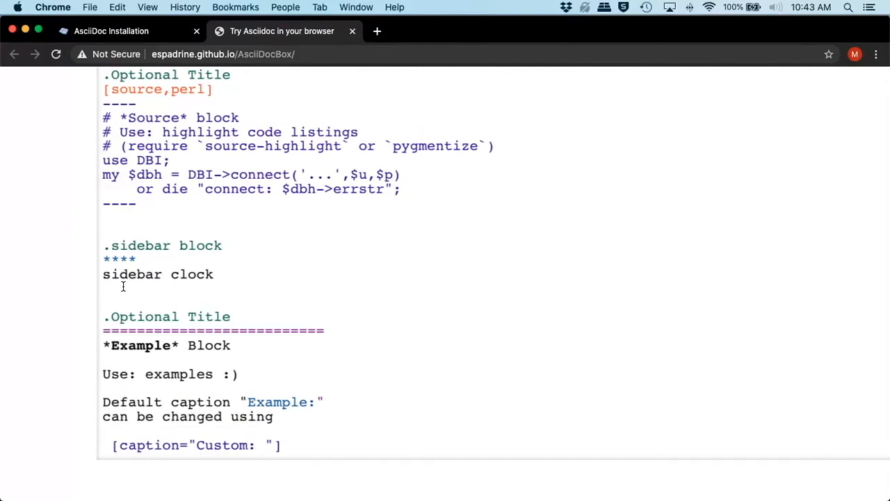
# Reuse the sidebar's **** delimiter to close the sidebar block after 'sidebar clock'.
pyautogui.doubleClick(119, 259)
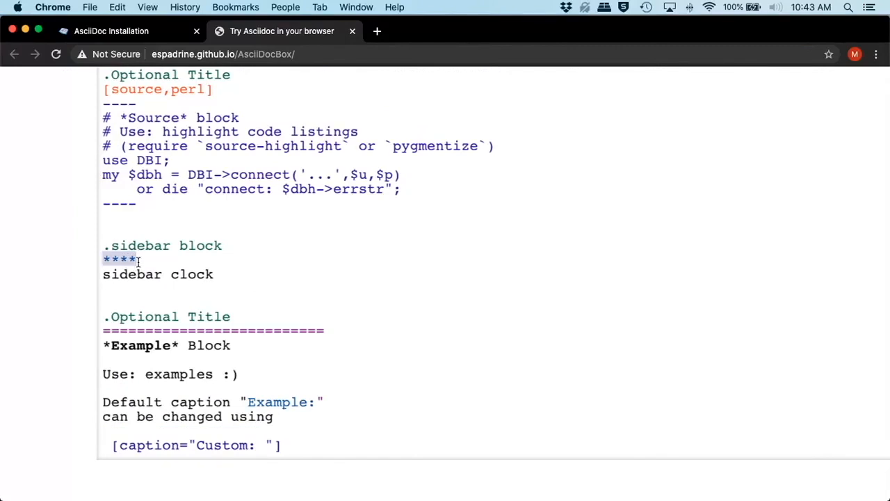
pyautogui.scroll(-3)
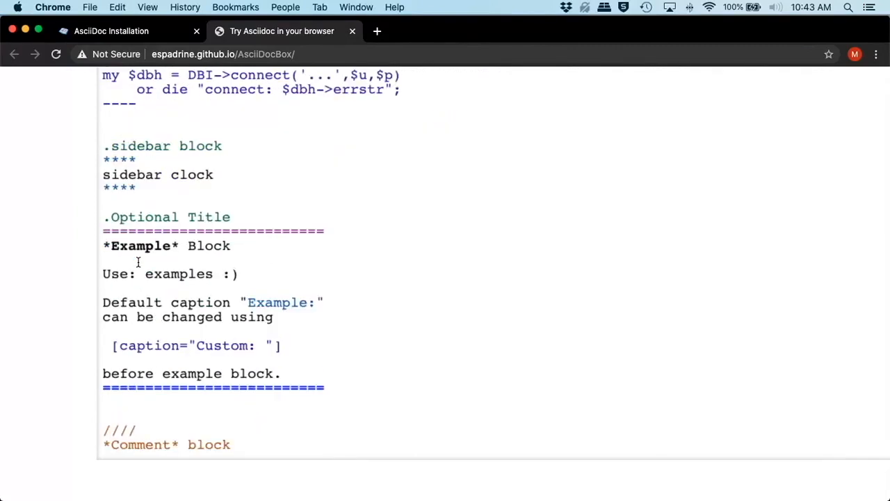
pyautogui.scroll(-3)
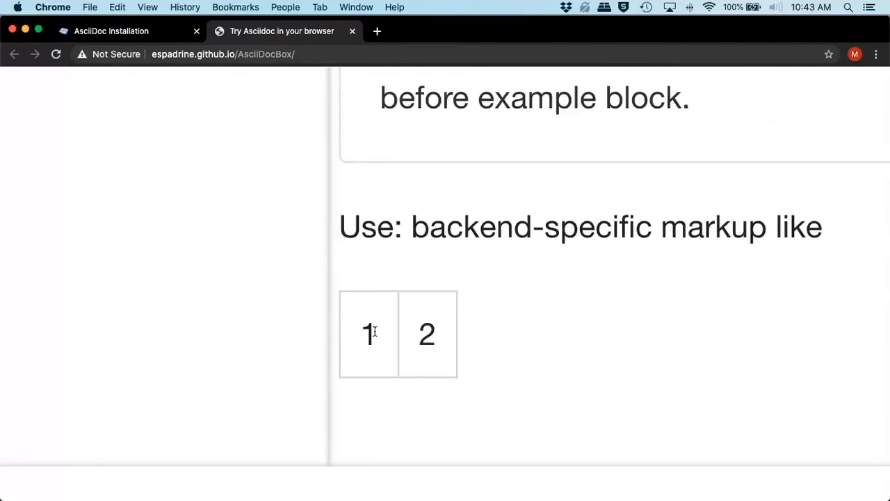
pyautogui.moveTo(389, 358)
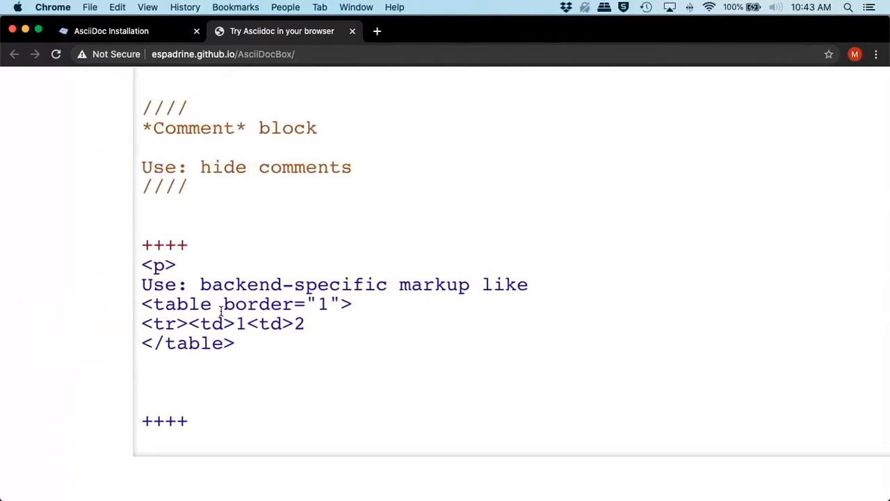
pyautogui.scroll(3)
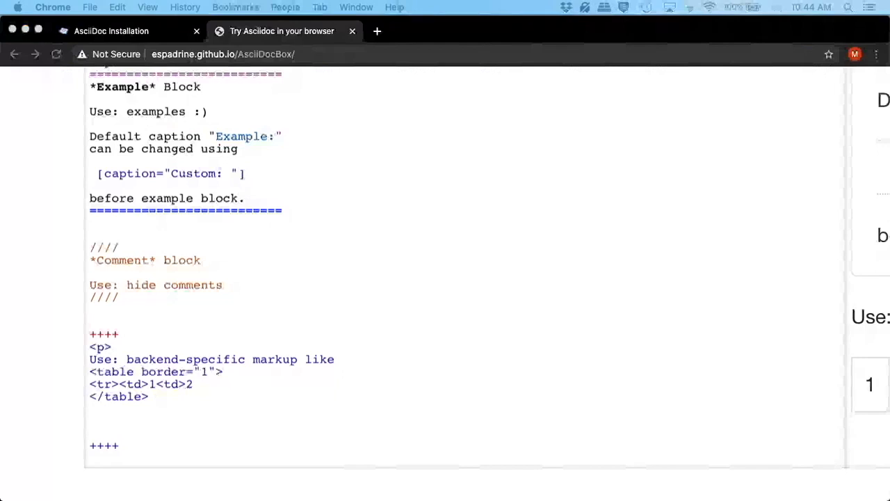
pyautogui.moveTo(176, 439)
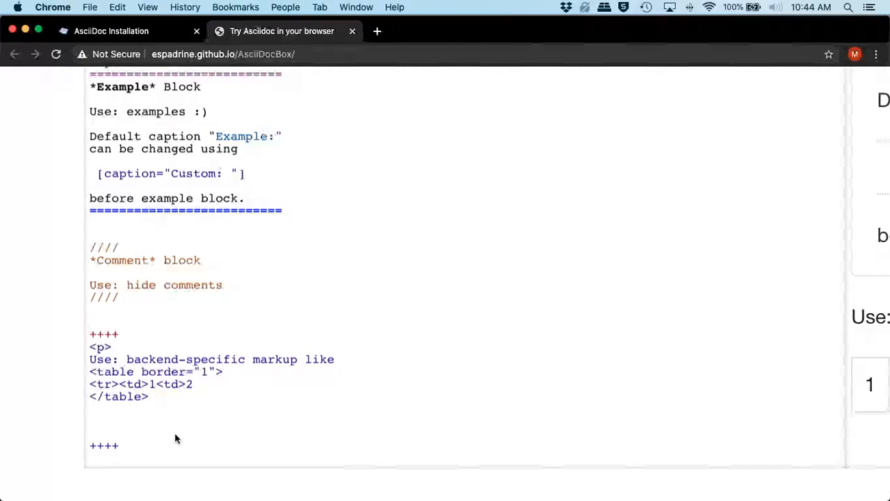
# Add the [quote, cite author, cite source] line and quote delimiter below the passthrough block.
pyautogui.scroll(-3)
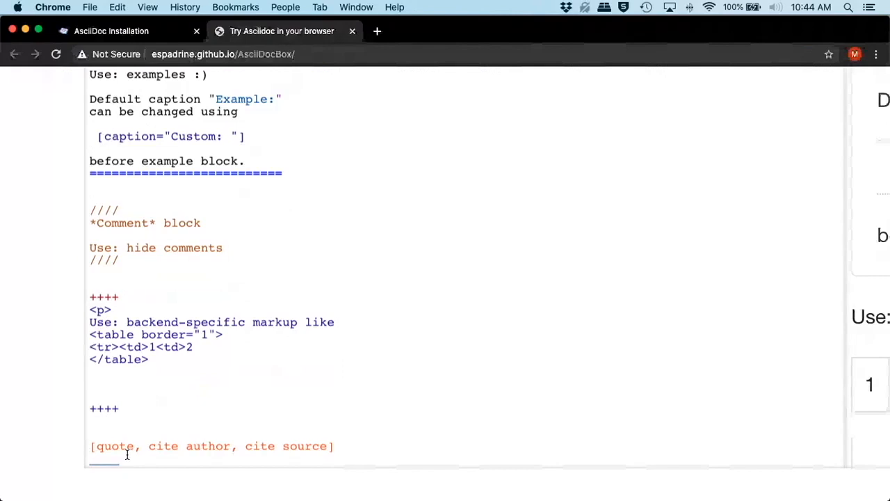
pyautogui.click(89, 445)
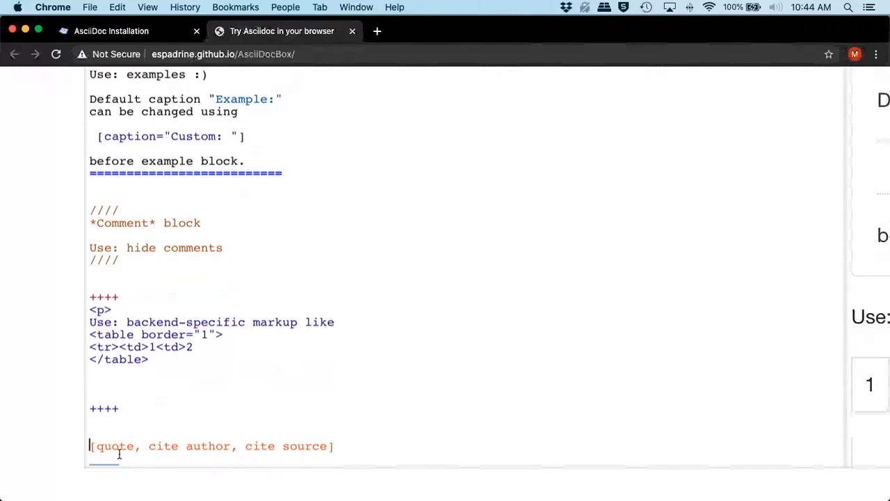
pyautogui.moveTo(374, 458)
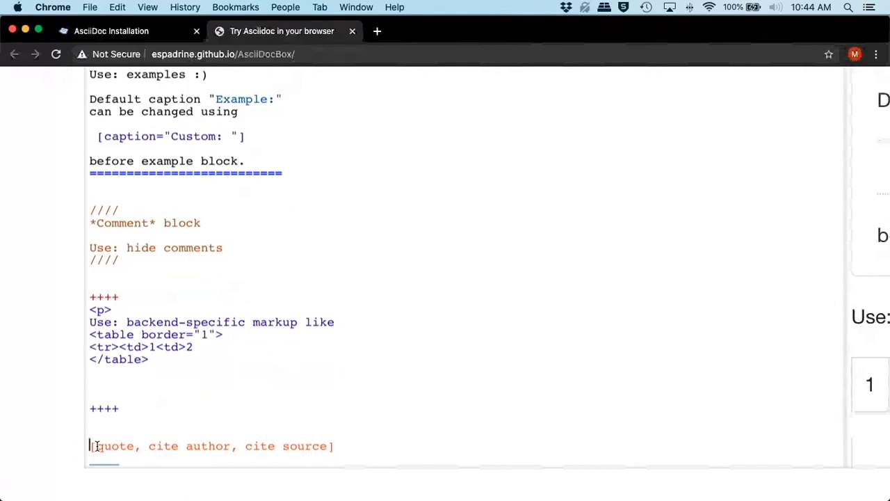
pyautogui.moveTo(125, 433)
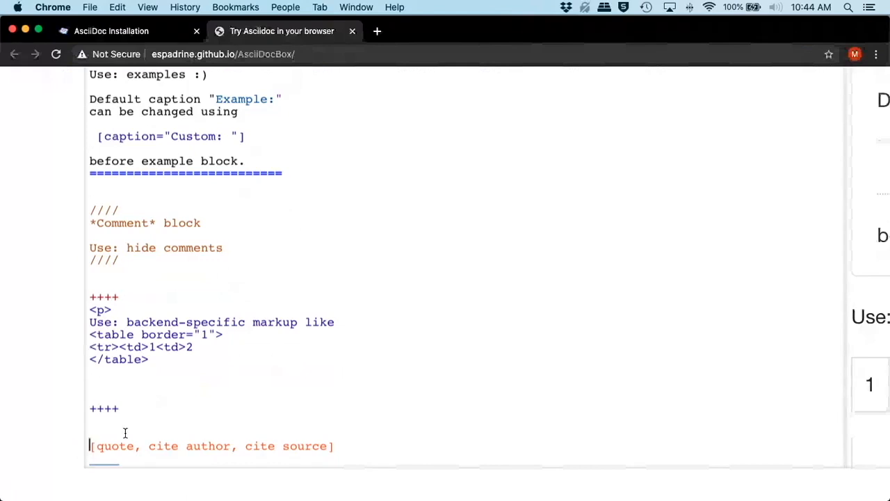
pyautogui.moveTo(271, 438)
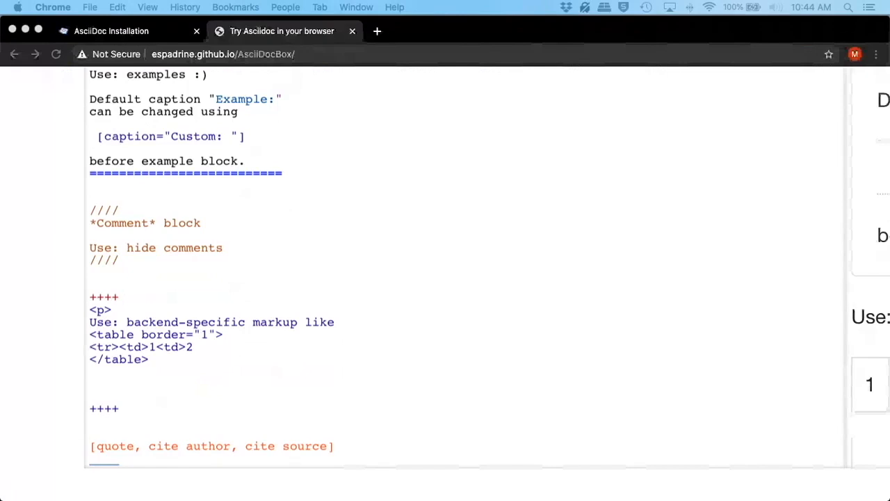
pyautogui.moveTo(340, 476)
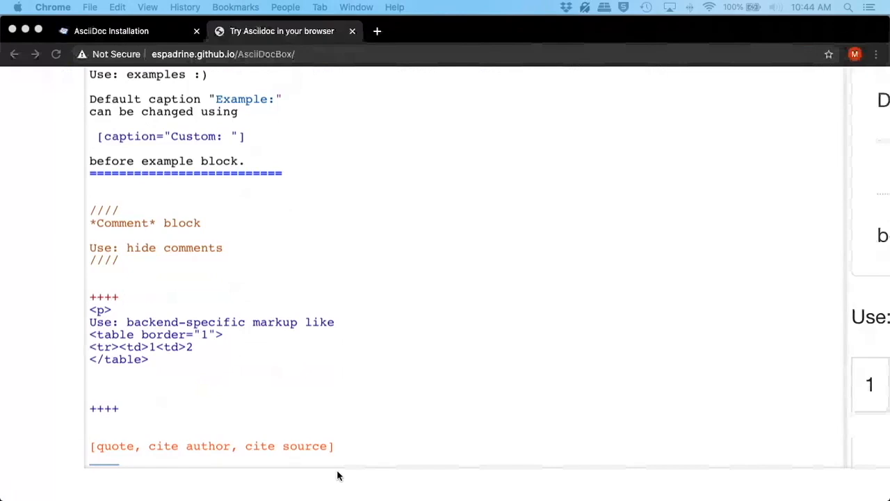
pyautogui.scroll(-3)
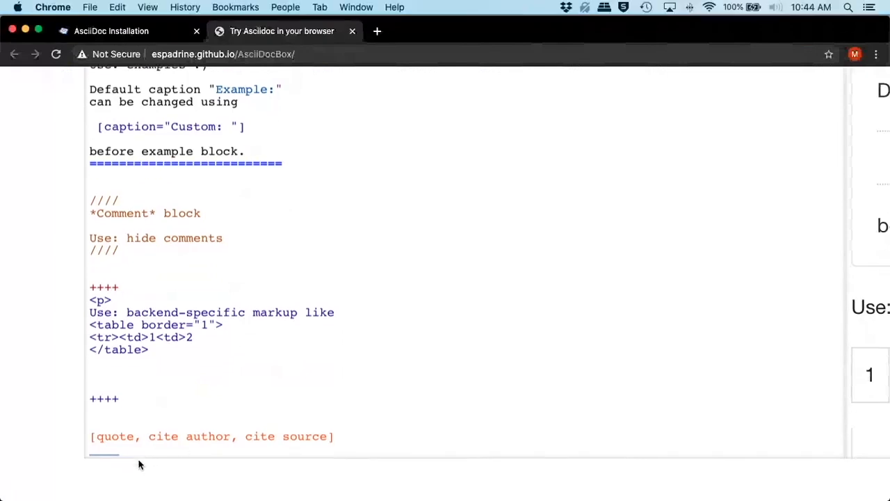
pyautogui.scroll(-3)
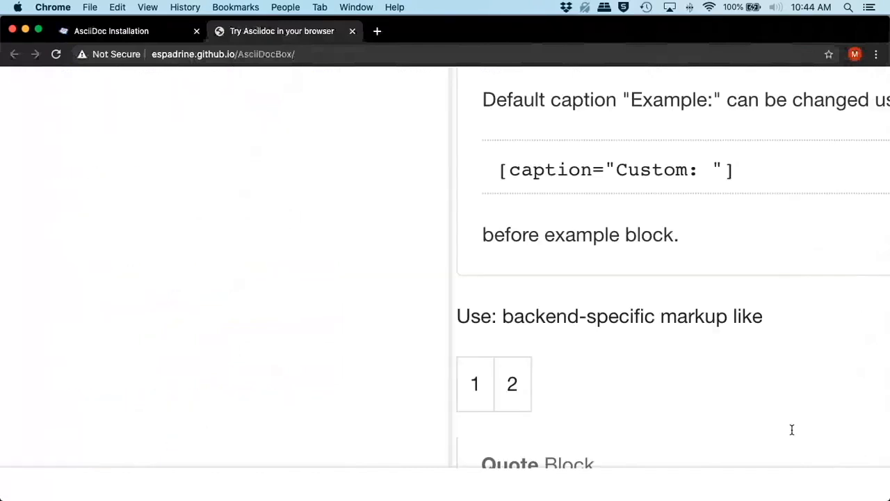
# Fill the quote block with '*Quote* Block' and 'Use: cite somebody', closed by its underscore delimiter.
pyautogui.scroll(-3)
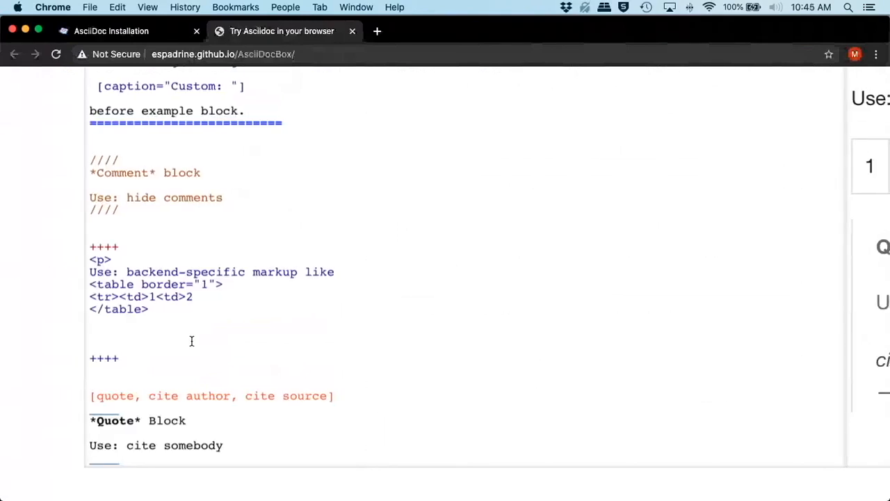
pyautogui.scroll(-3)
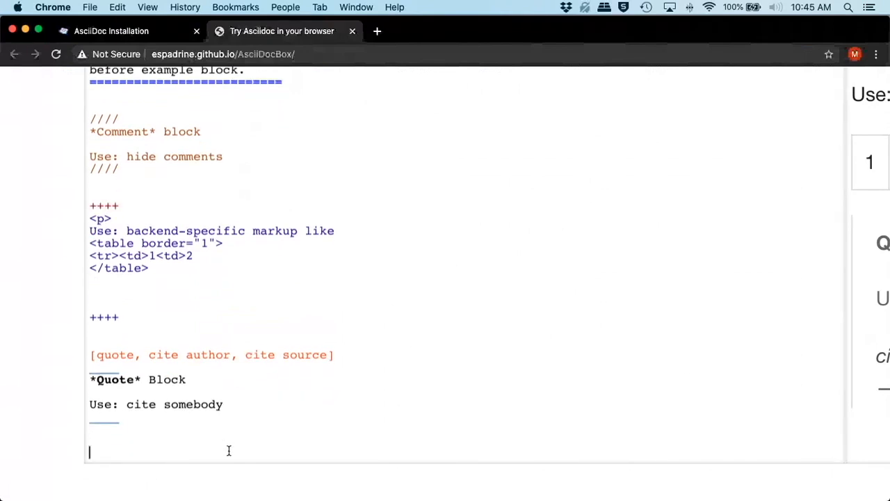
pyautogui.scroll(-3)
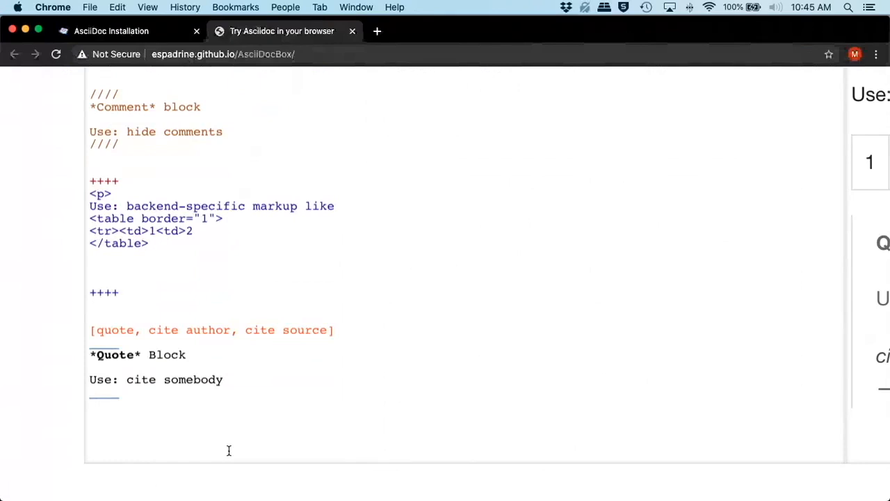
pyautogui.write('<p>')
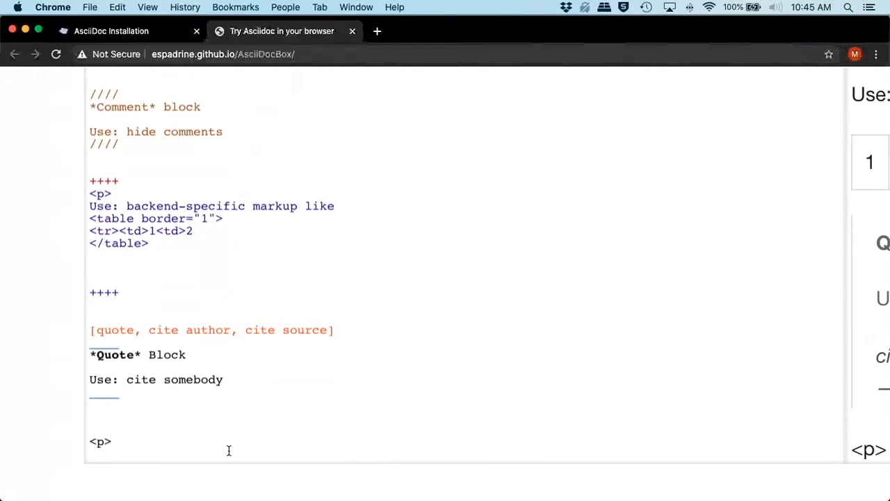
pyautogui.write('<br>')
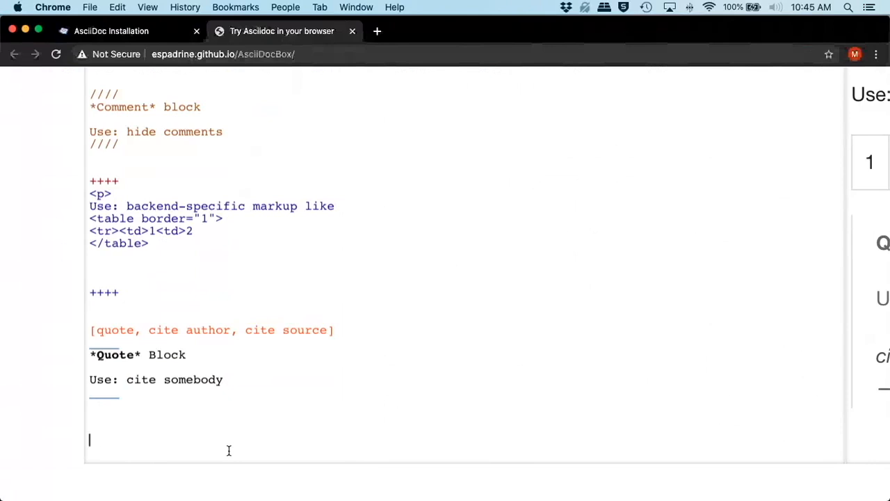
# Type 'Line +' with 'forced' on the following line below the quote block.
pyautogui.scroll(-3)
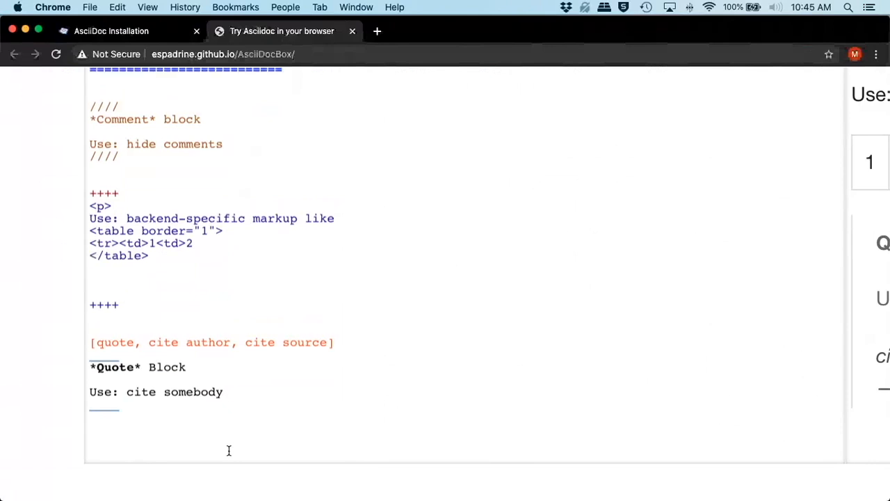
pyautogui.write('Line + for')
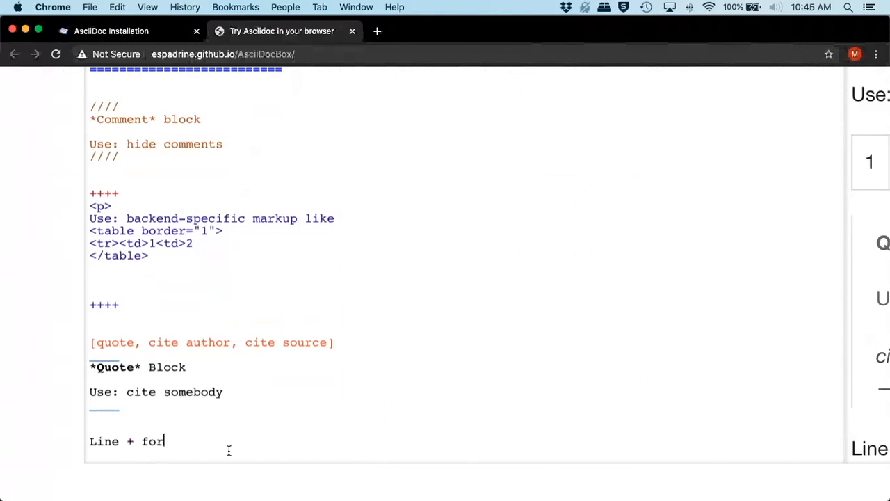
pyautogui.write('ced')
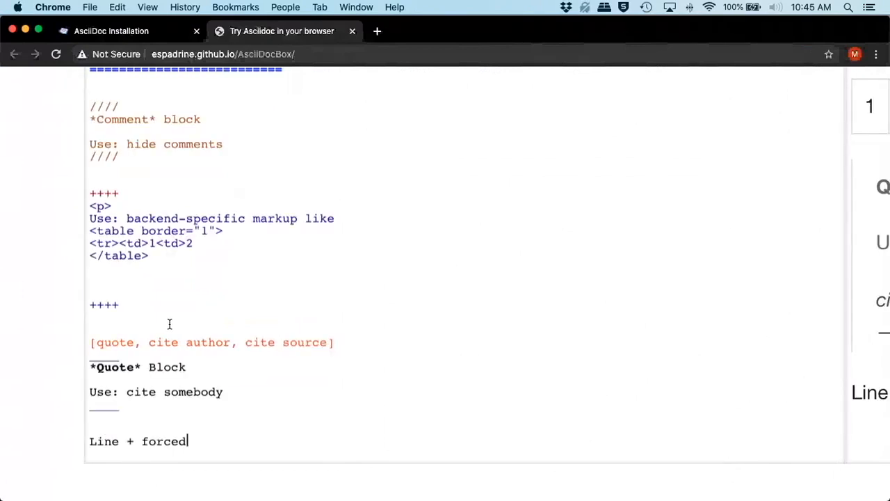
pyautogui.moveTo(247, 426)
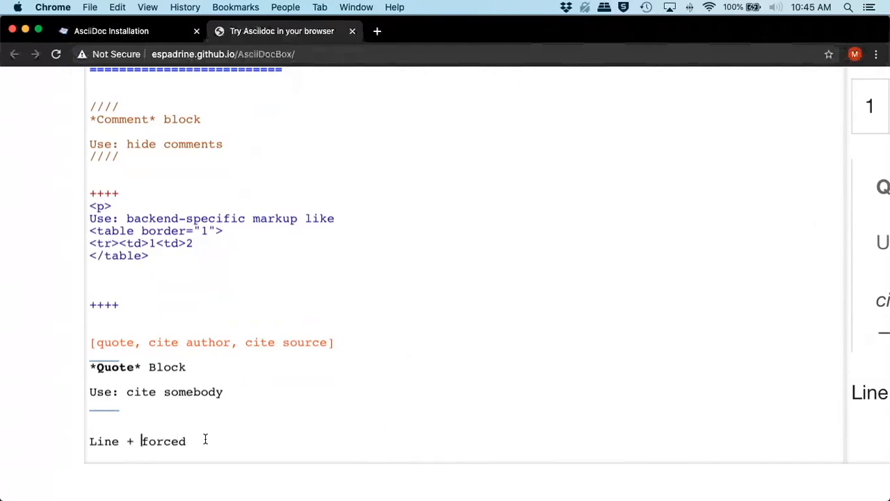
pyautogui.hscroll(3)
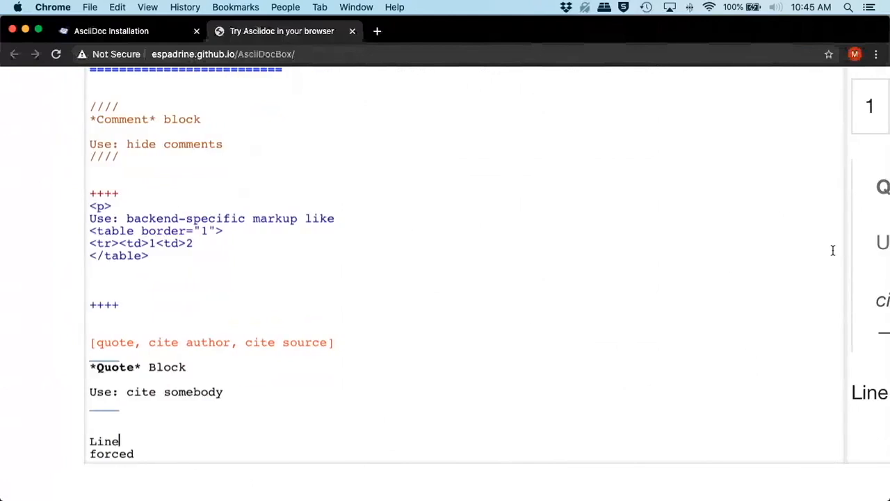
pyautogui.moveTo(308, 400)
pyautogui.write(' +')
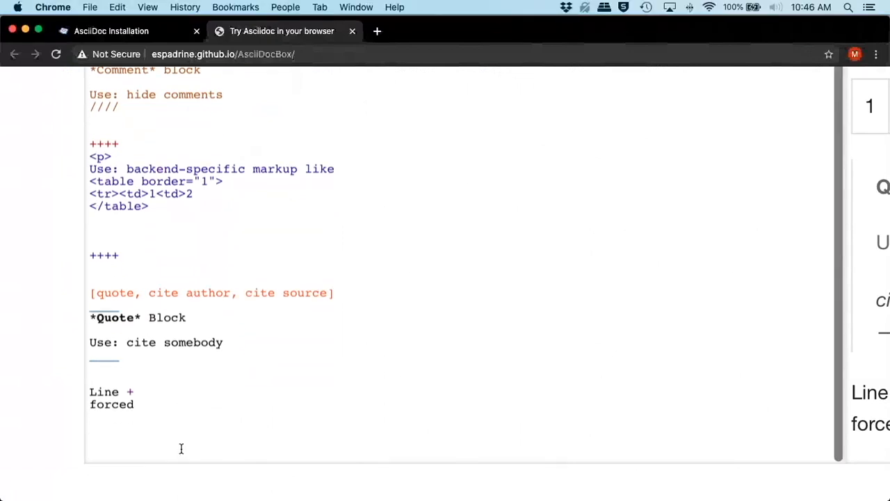
# Delete the trial <bold><b><u><i> tag line and scratch text, leaving an empty line.
pyautogui.write('<b')
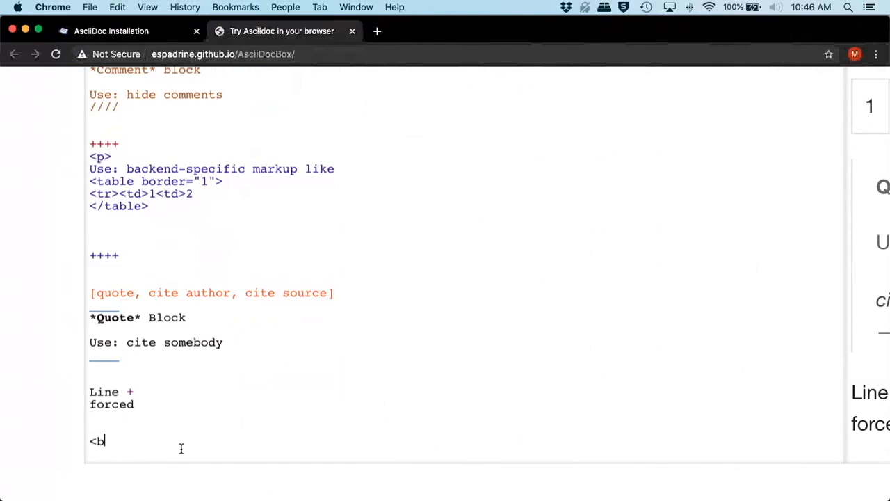
pyautogui.write('old>')
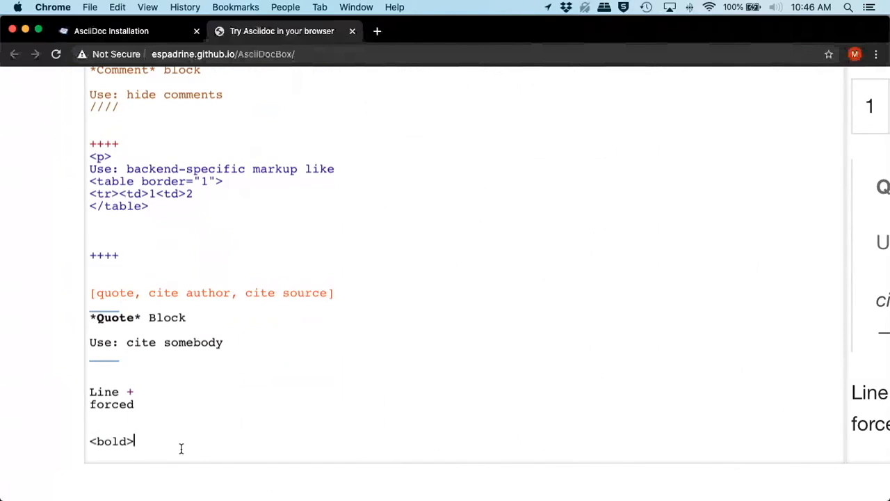
pyautogui.write('<b>')
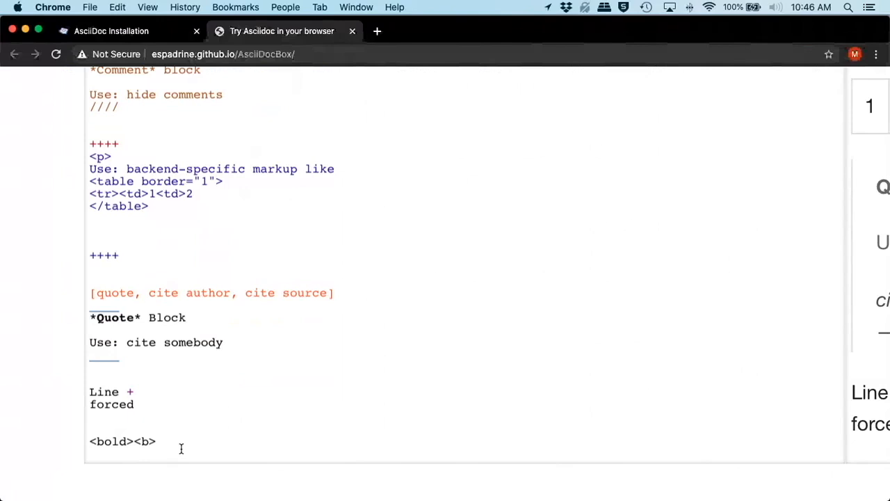
pyautogui.write('<u')
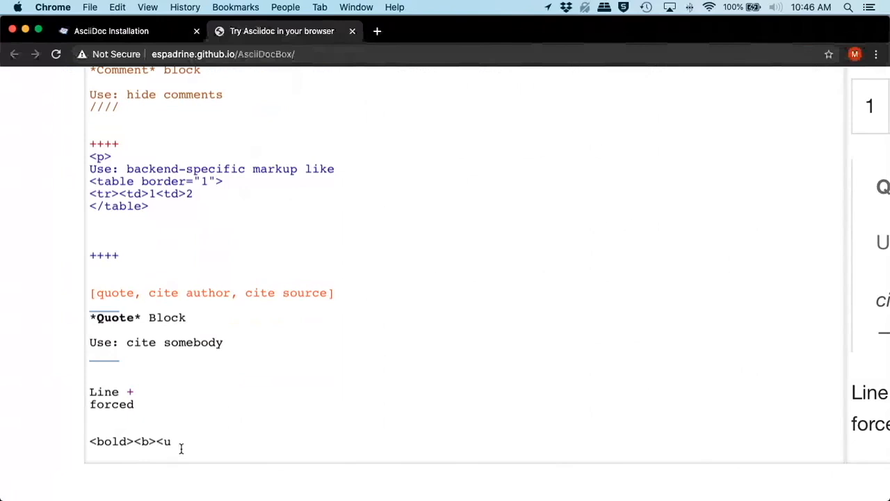
pyautogui.write('<i>')
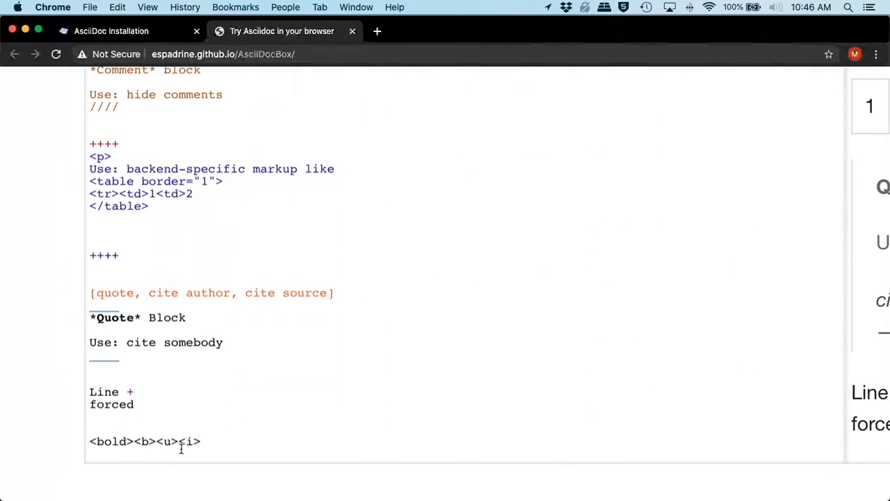
pyautogui.press('Backspace')
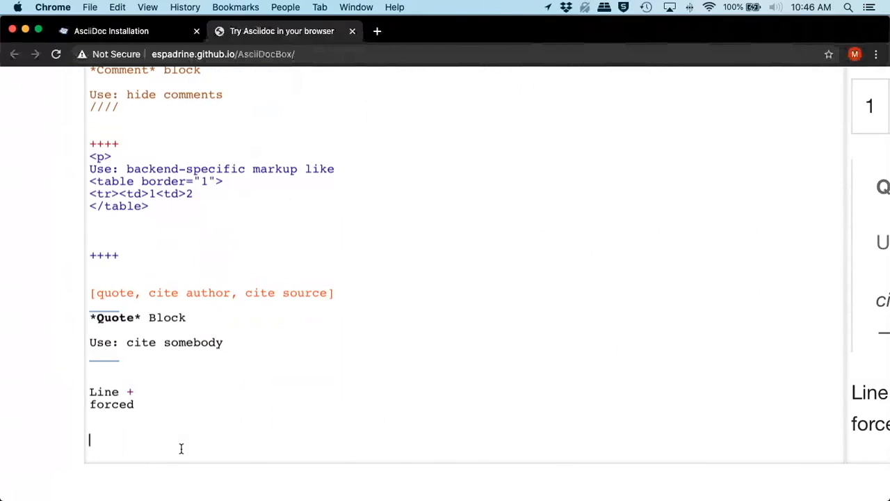
pyautogui.write('dfhsjfgasldf')
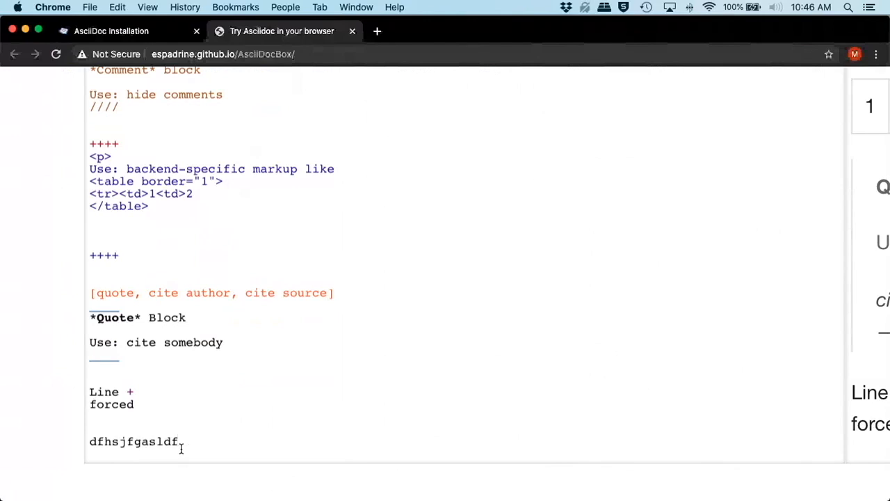
pyautogui.press('Backspace')
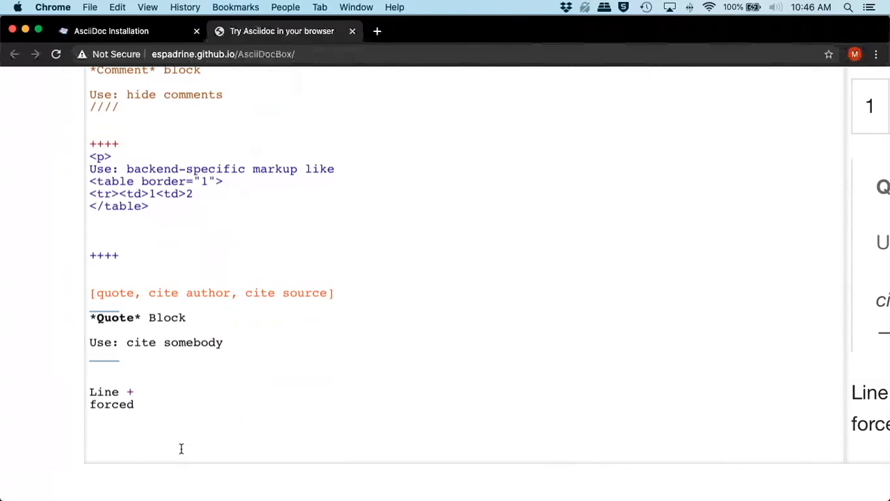
# Add the 'Normal Text' and '_italic text_' example lines.
pyautogui.write('Normal Text')
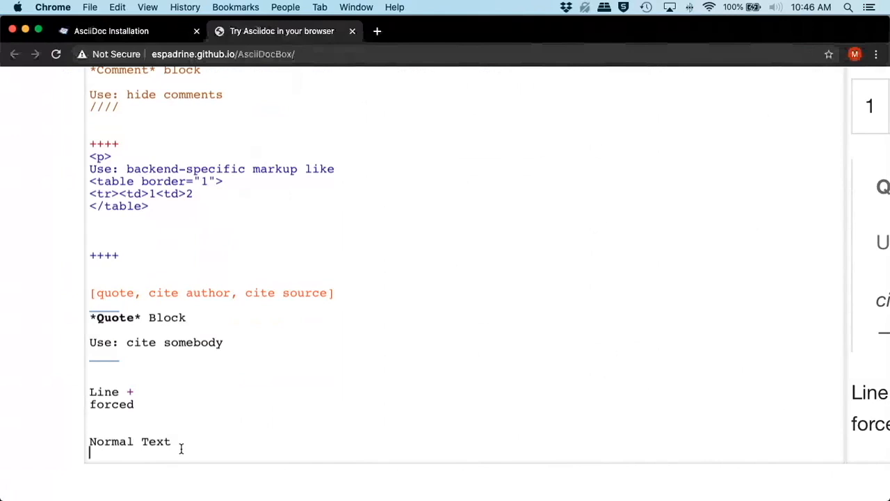
pyautogui.scroll(-3)
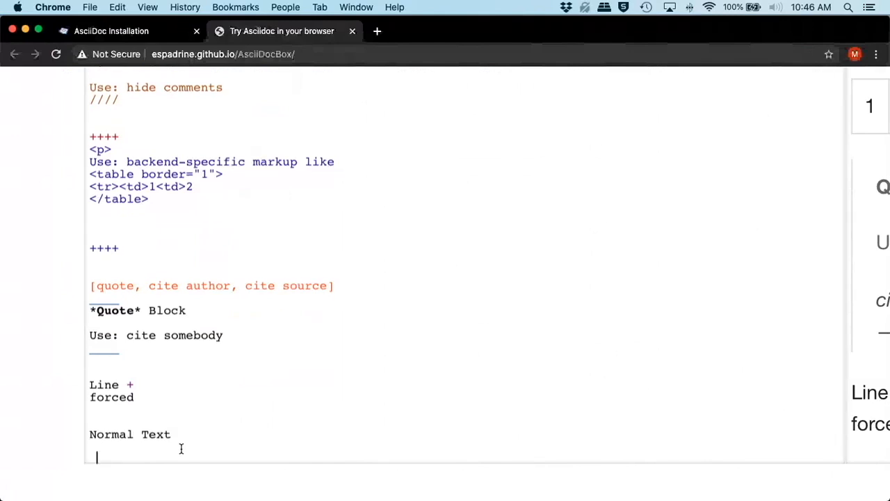
pyautogui.scroll(-3)
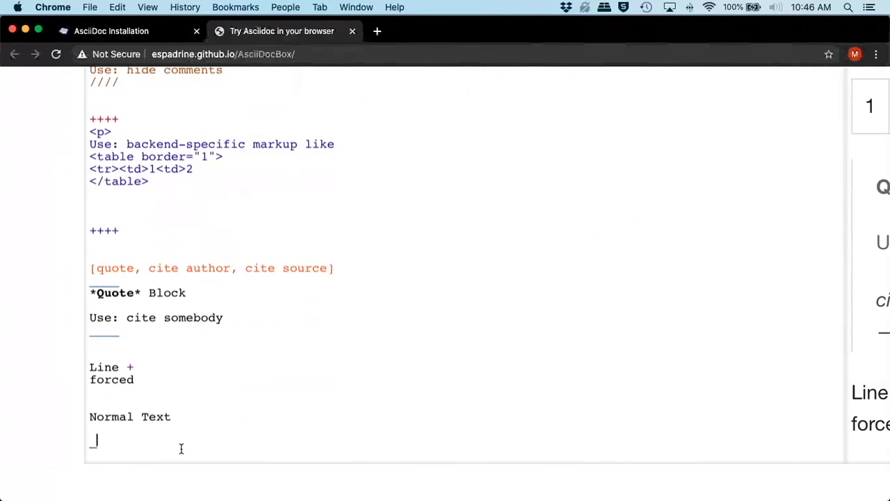
pyautogui.write('italic')
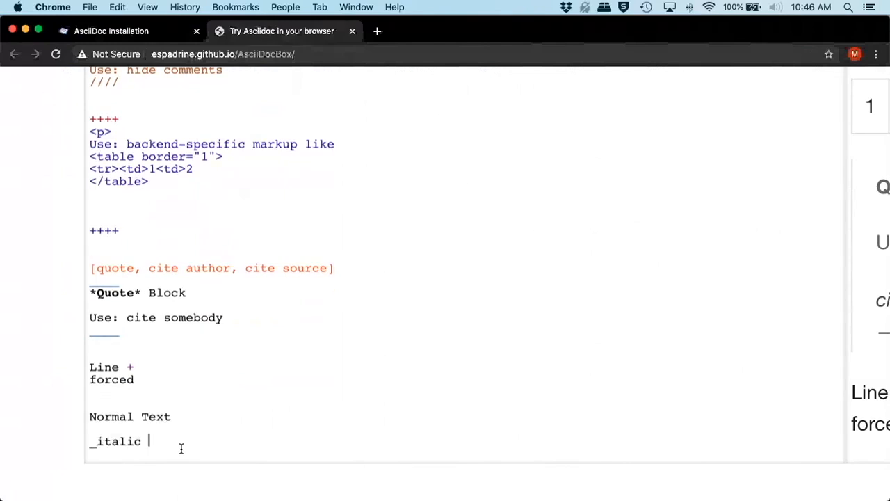
pyautogui.write('text_')
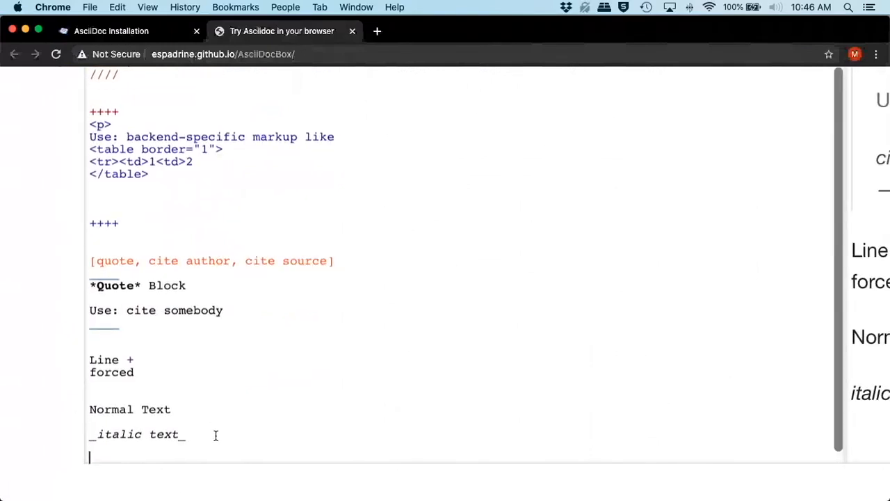
# Add the '*bold text*' and '+mono text+' example lines and check the preview.
pyautogui.write('*')
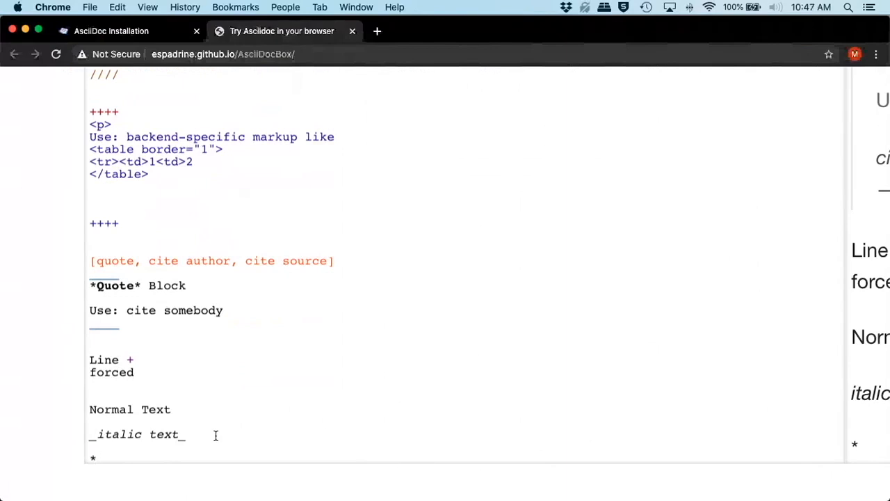
pyautogui.write('bold text')
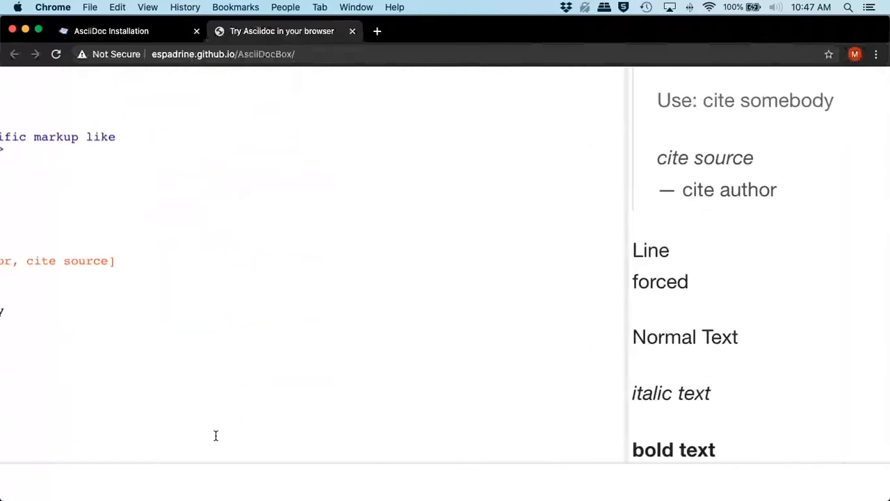
pyautogui.scroll(-3)
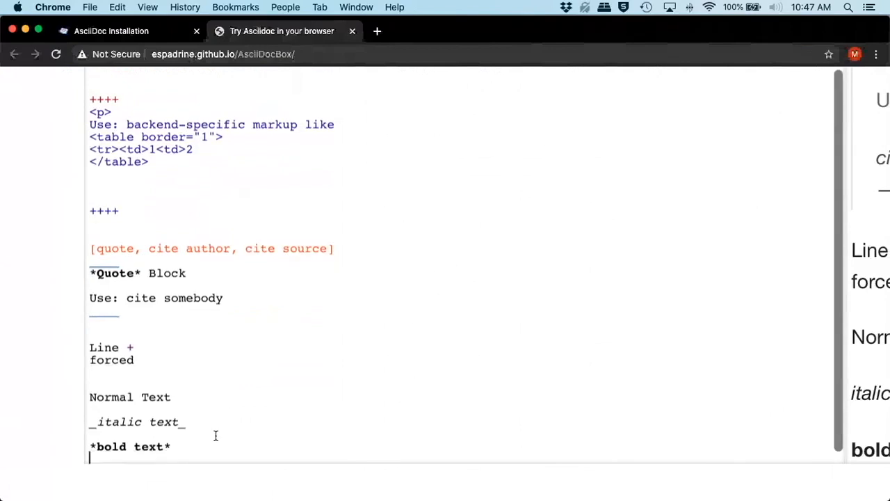
pyautogui.scroll(-3)
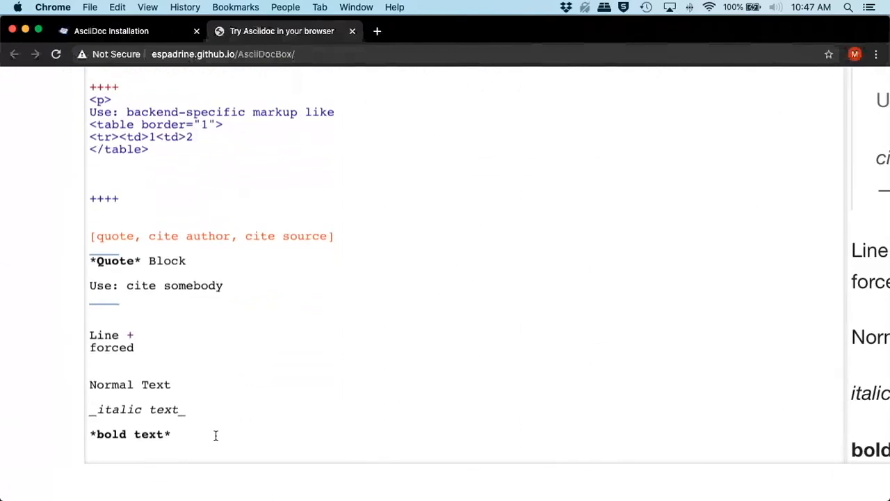
pyautogui.write('+mon')
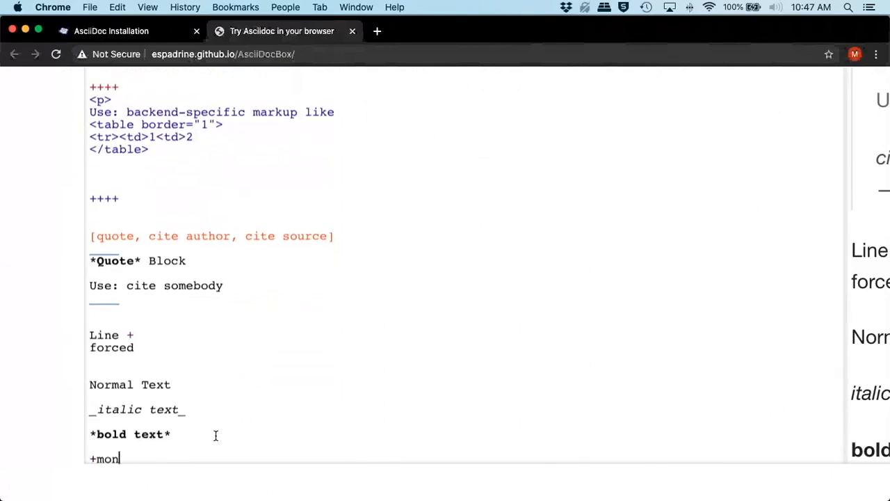
pyautogui.write('o text+')
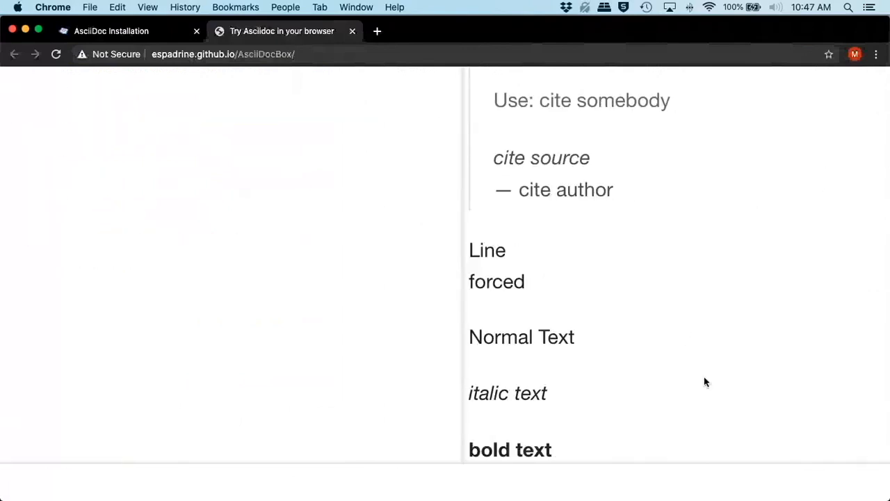
pyautogui.scroll(-3)
pyautogui.write("''double quo")
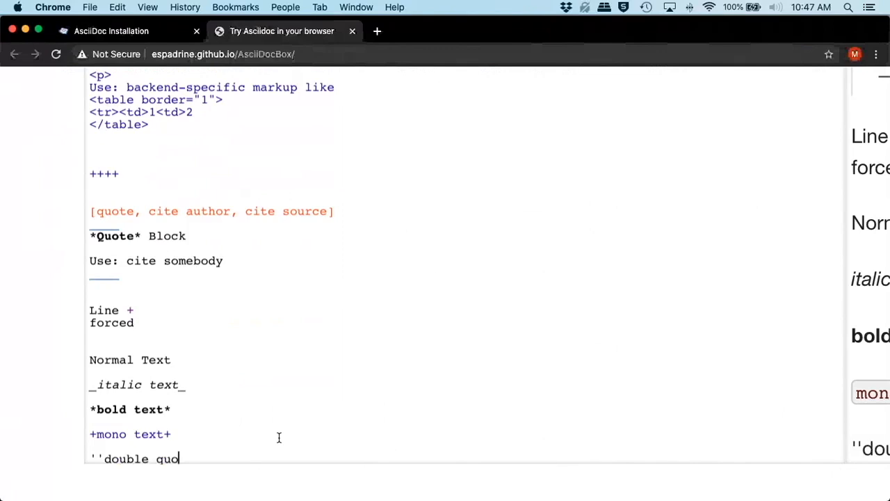
# Finish the ''double quote text'' line and start a new line.
pyautogui.write("te text''")
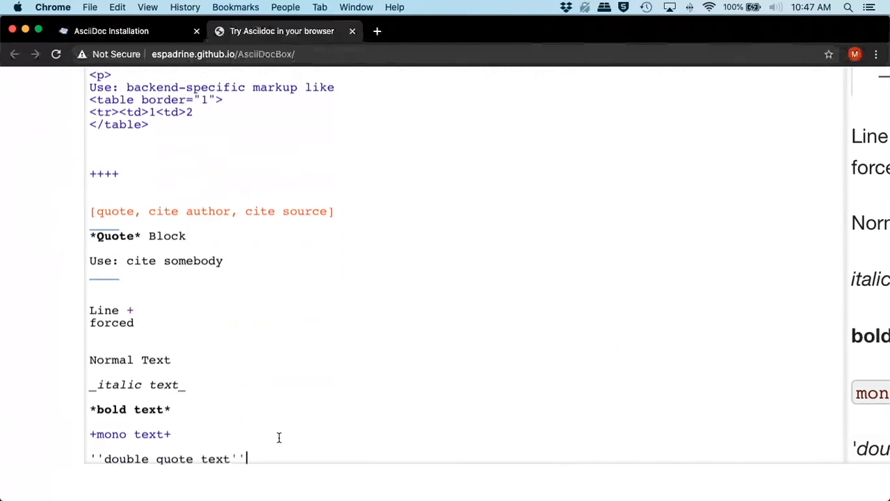
pyautogui.press('Enter')
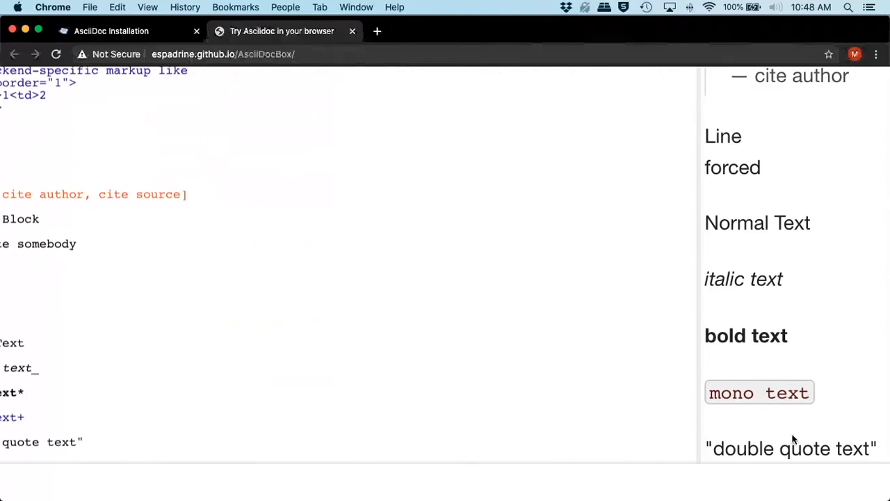
pyautogui.moveTo(585, 375)
pyautogui.write("'single")
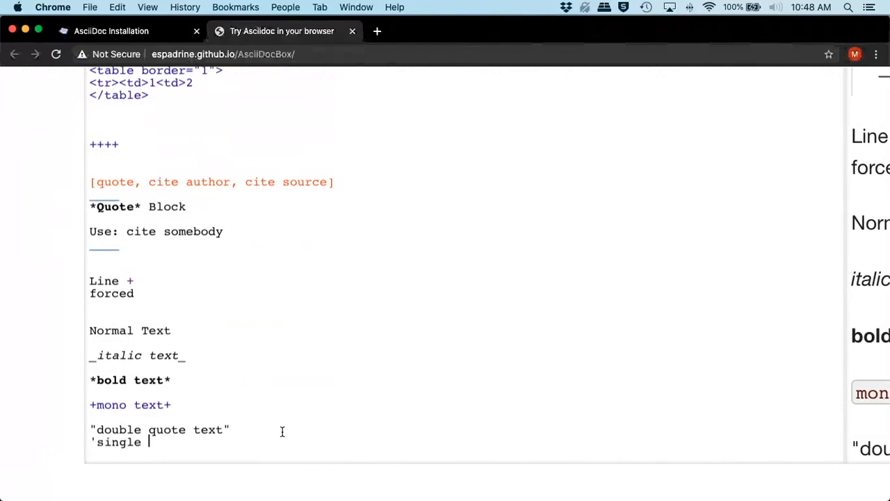
# Complete the ''single quotes'' line and append ' +' to the double quote line.
pyautogui.write("quotes'")
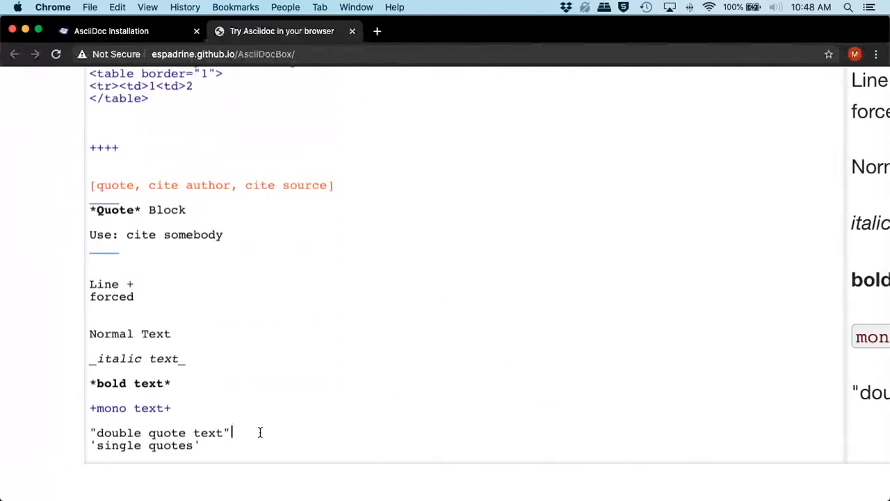
pyautogui.write('+')
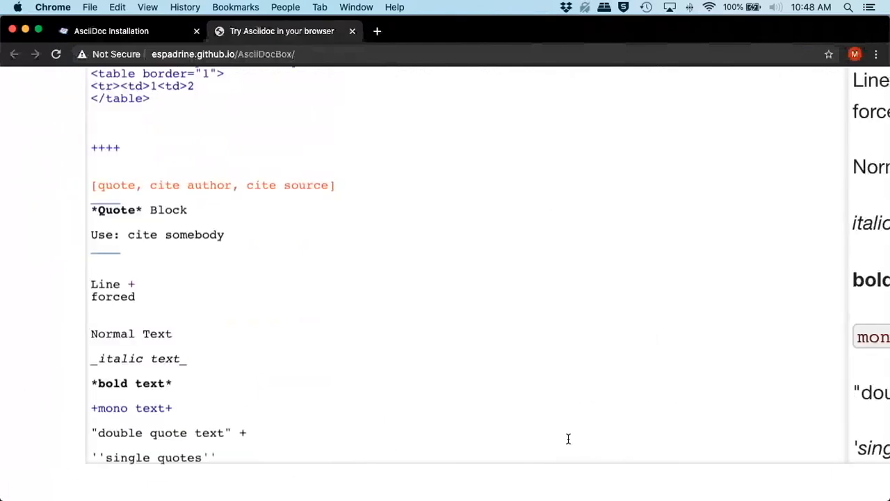
pyautogui.scroll(-3)
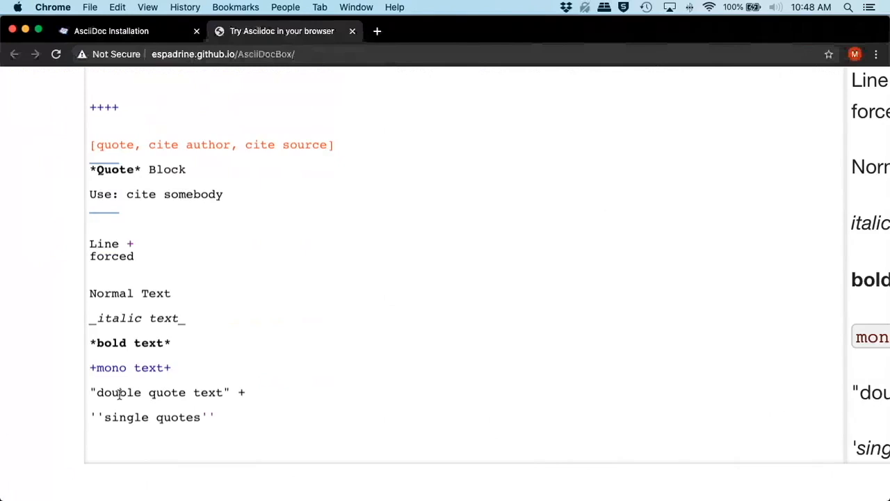
pyautogui.moveTo(87, 368)
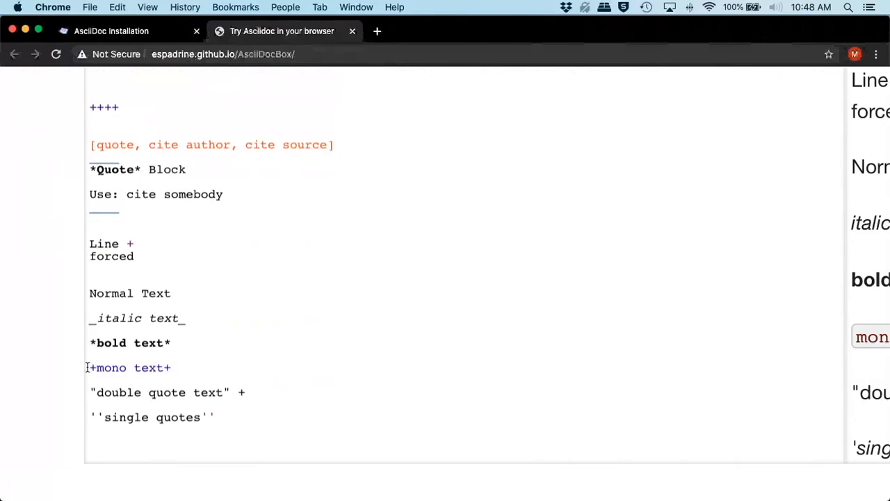
# Type the superscript line x ^2^ and start the subscript log ~n~ line.
pyautogui.write('x')
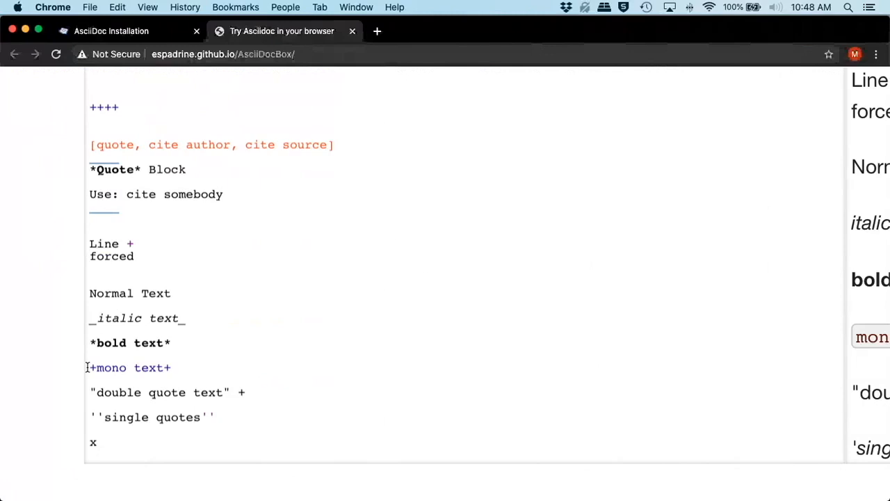
pyautogui.click(98, 441)
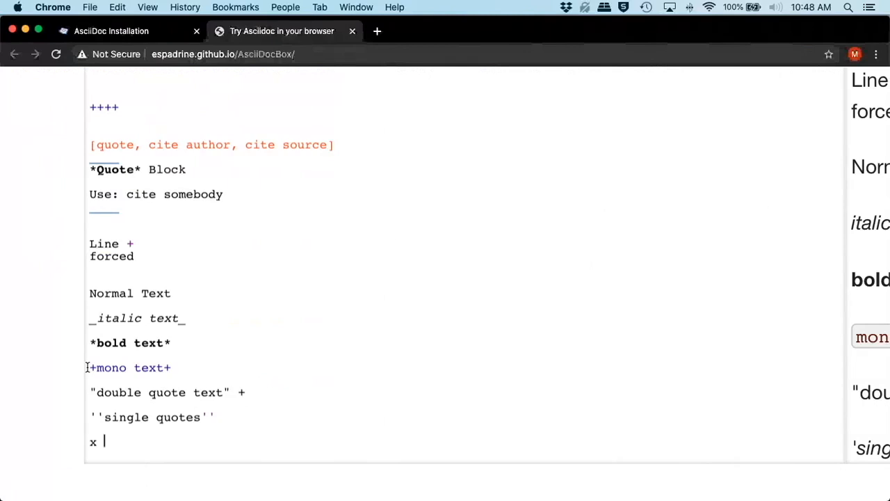
pyautogui.write('^2^')
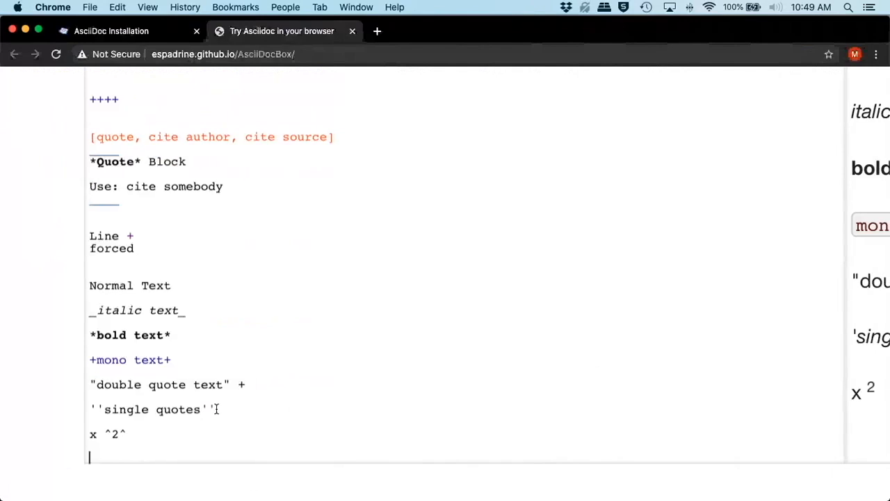
pyautogui.write('log')
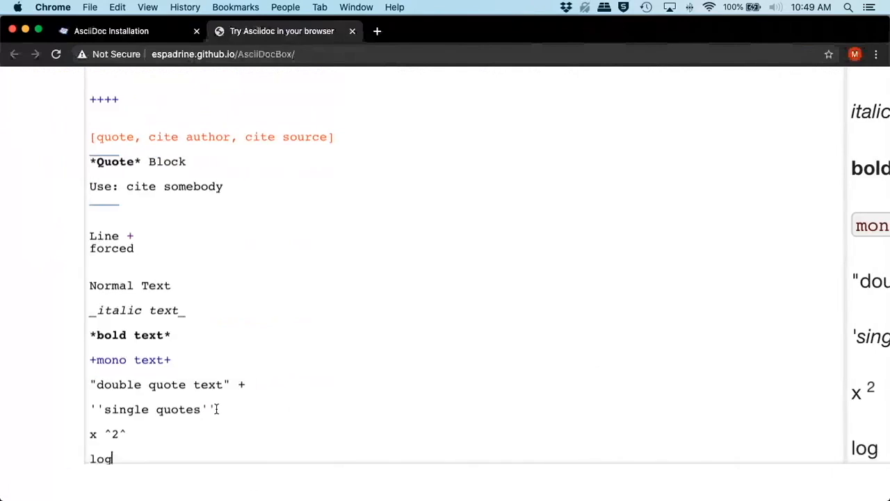
pyautogui.write('" "')
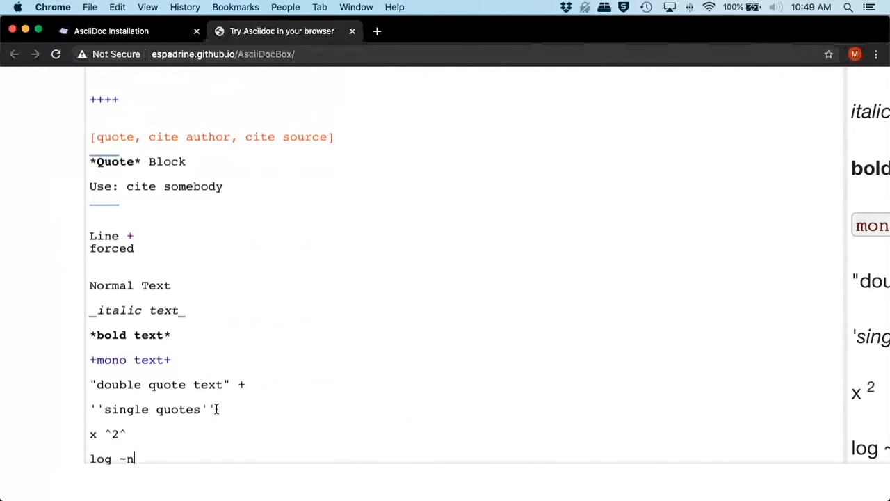
pyautogui.write('-')
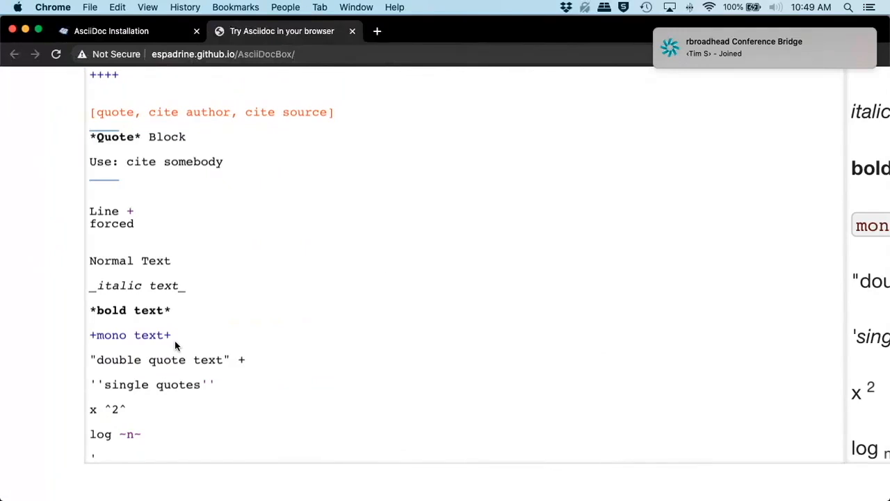
# Type the single-quoted 'ls -la' line so it renders italic in the preview.
pyautogui.write('ls')
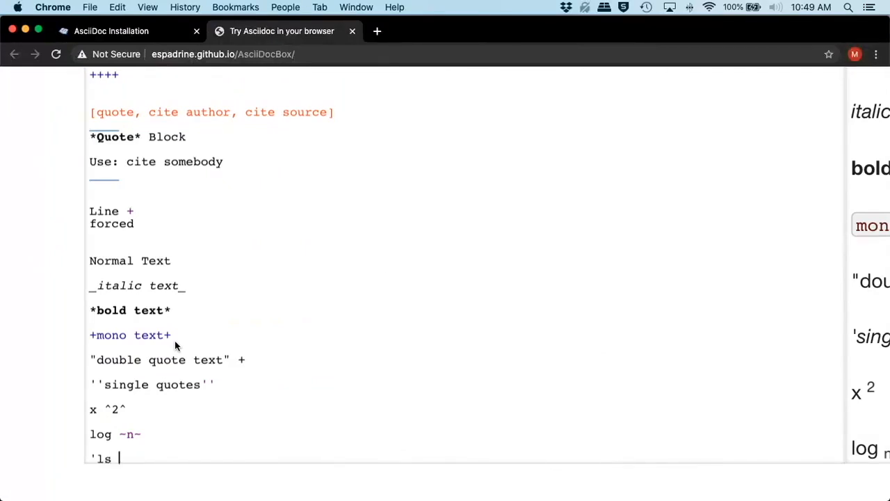
pyautogui.write("-la'")
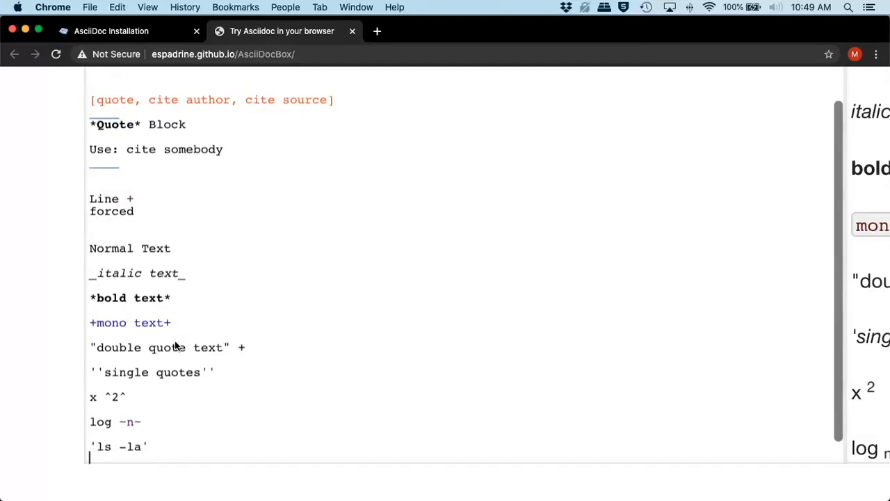
pyautogui.scroll(-3)
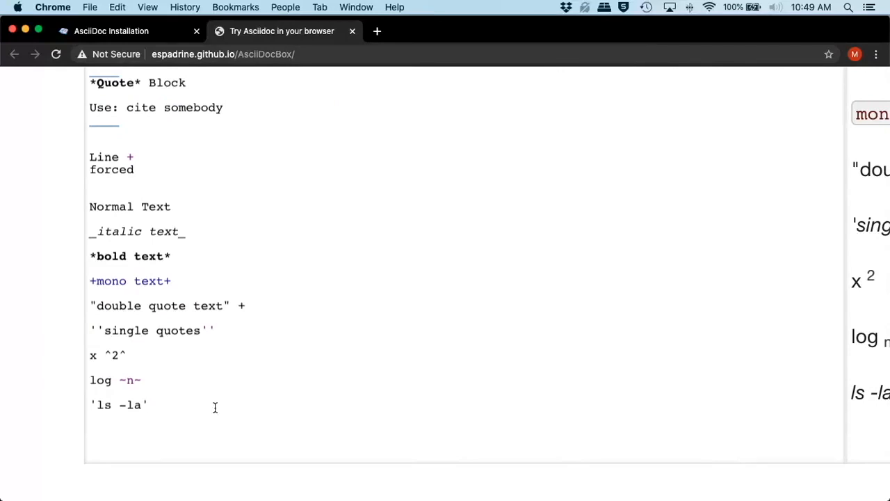
# Type the <b><i>. </b> tag text into the editor.
pyautogui.write('<b>')
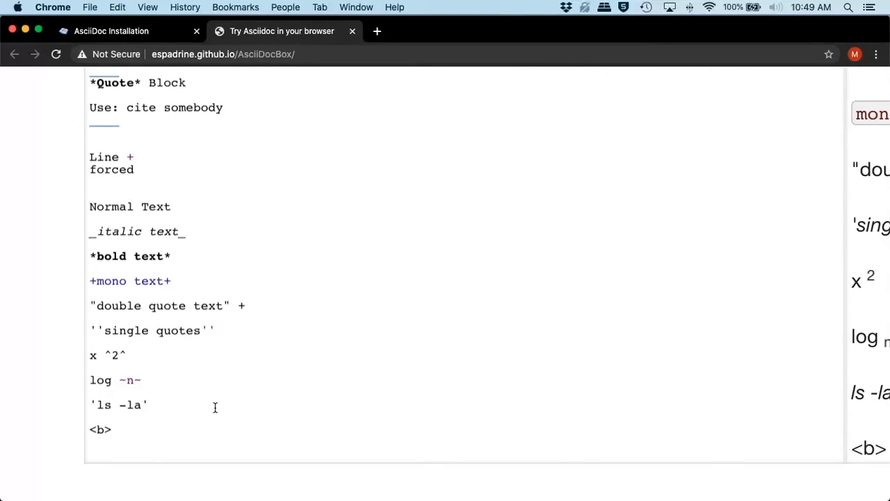
pyautogui.write('<i>. </> <')
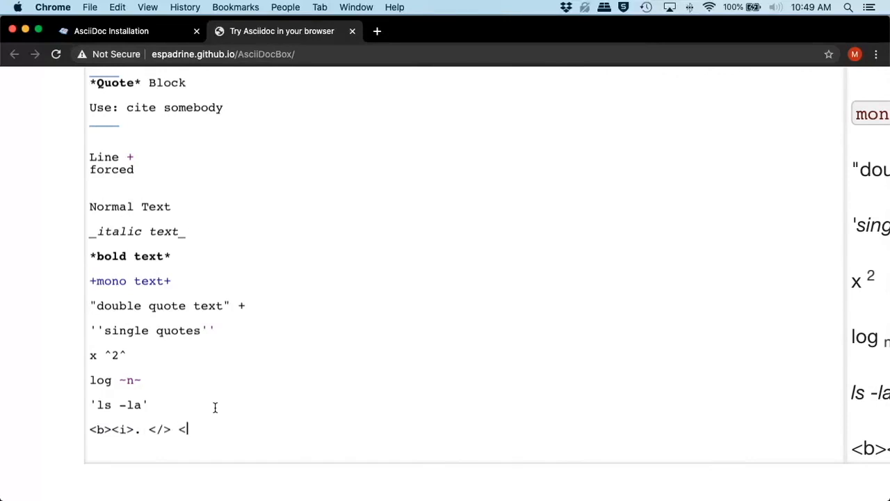
pyautogui.write('/b>')
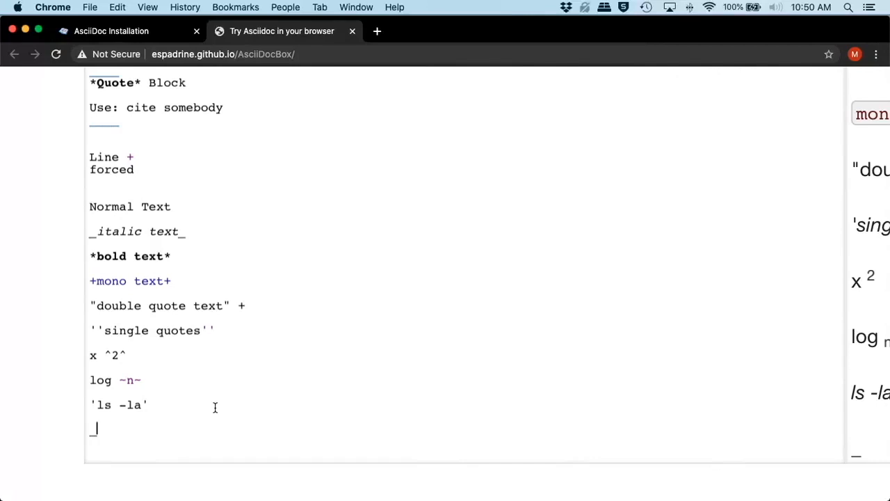
# Type Hello there *mike* and wrap the line in + signs for monospace.
pyautogui.write('Hello the')
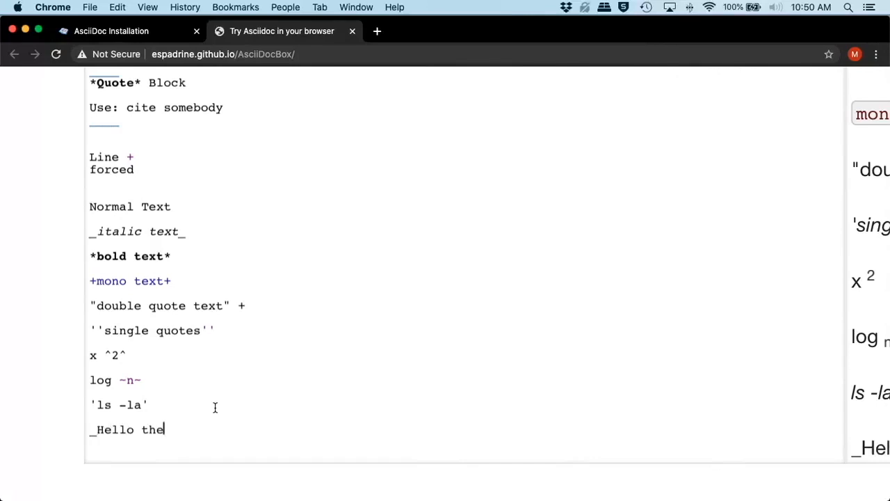
pyautogui.write('re *')
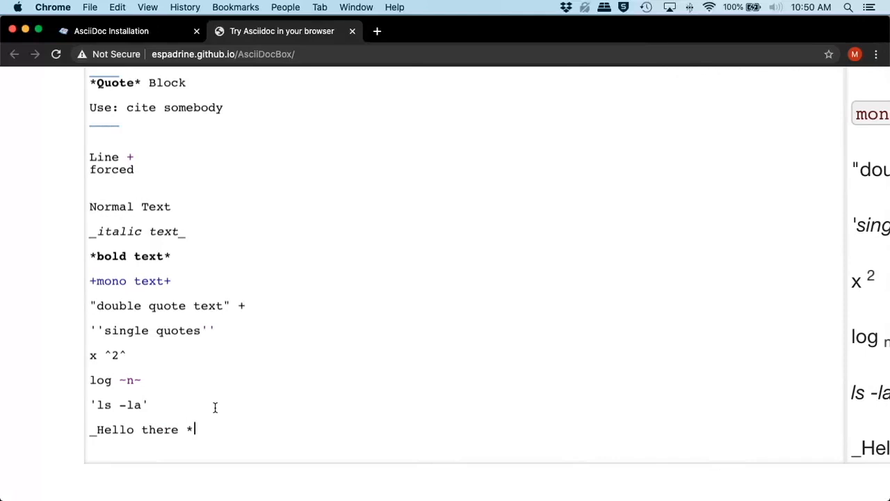
pyautogui.write('mike')
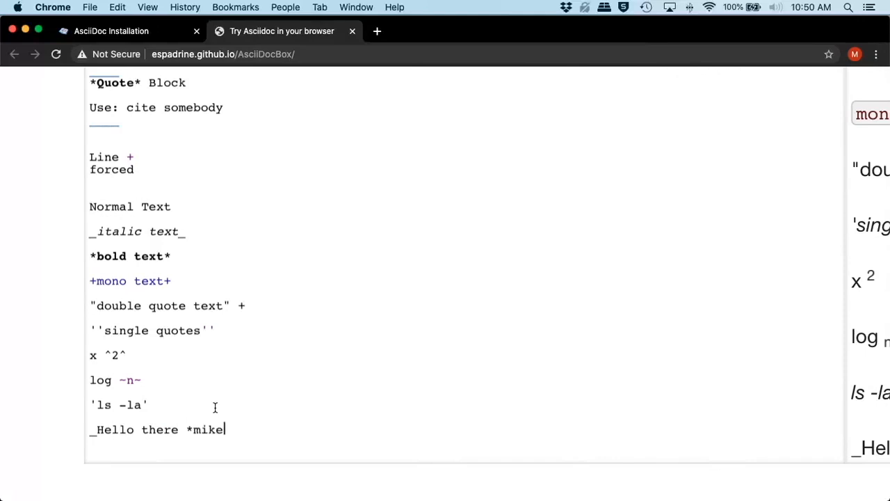
pyautogui.write('*')
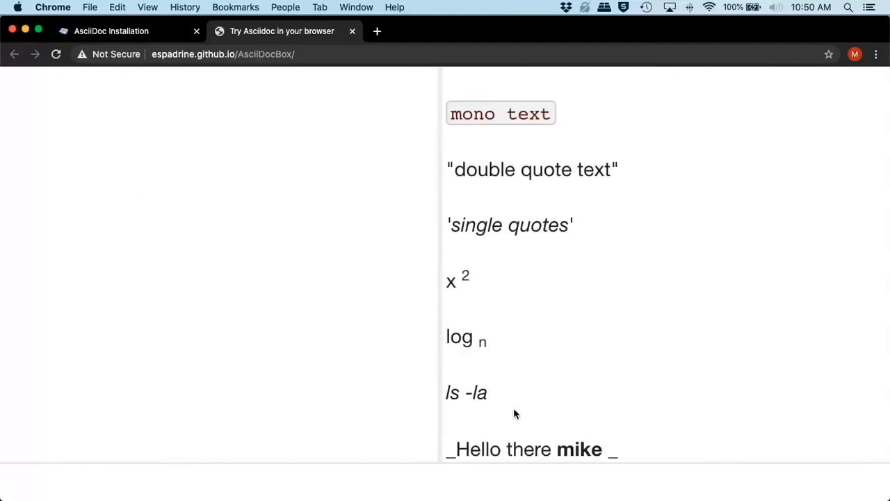
pyautogui.scroll(-3)
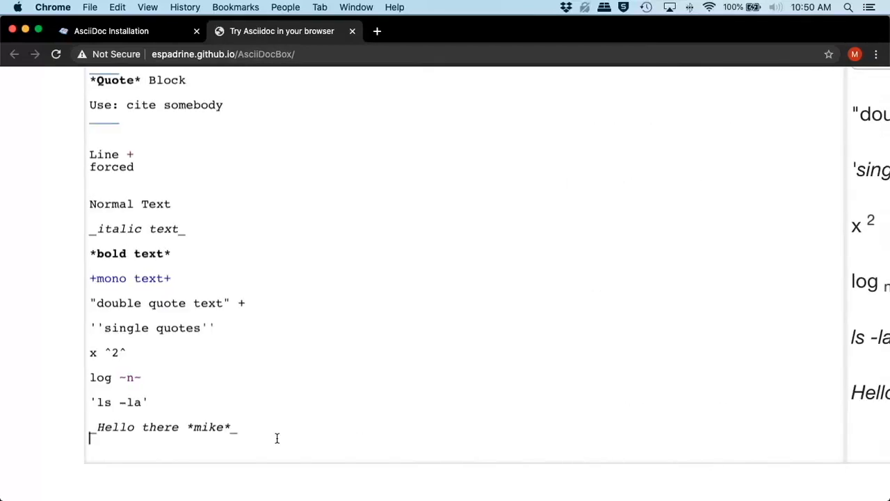
pyautogui.moveTo(165, 460)
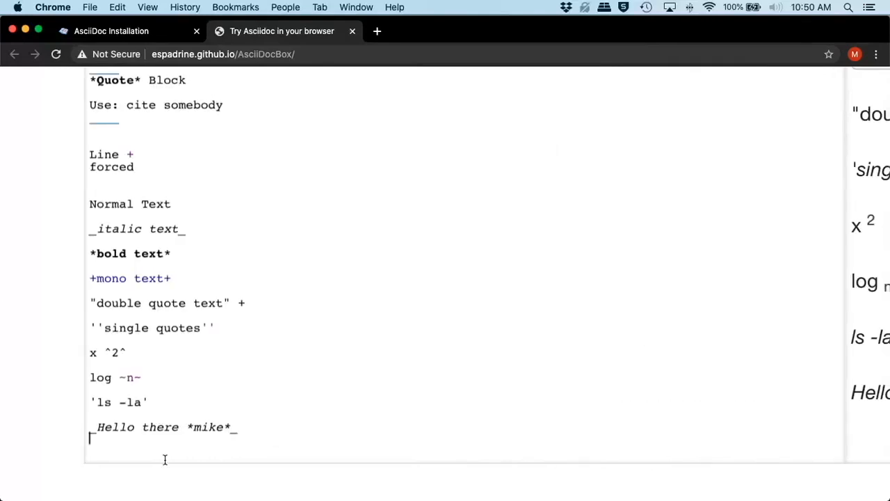
pyautogui.moveTo(234, 434)
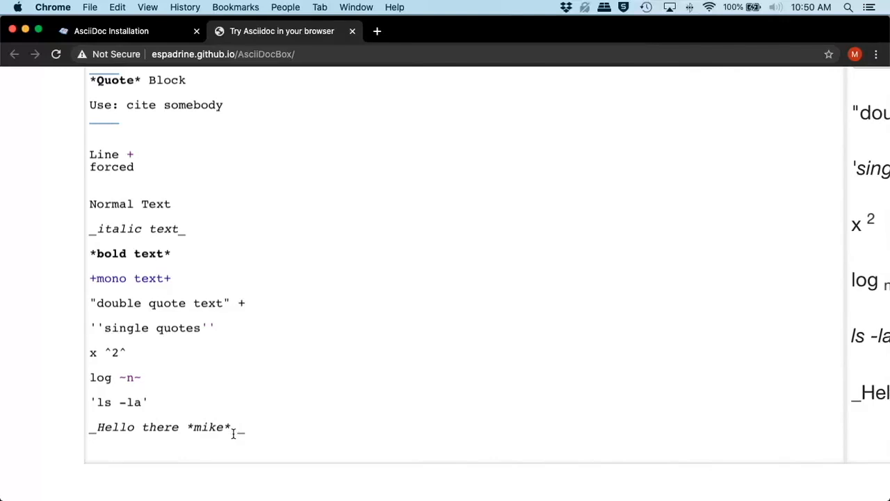
pyautogui.press('enter')
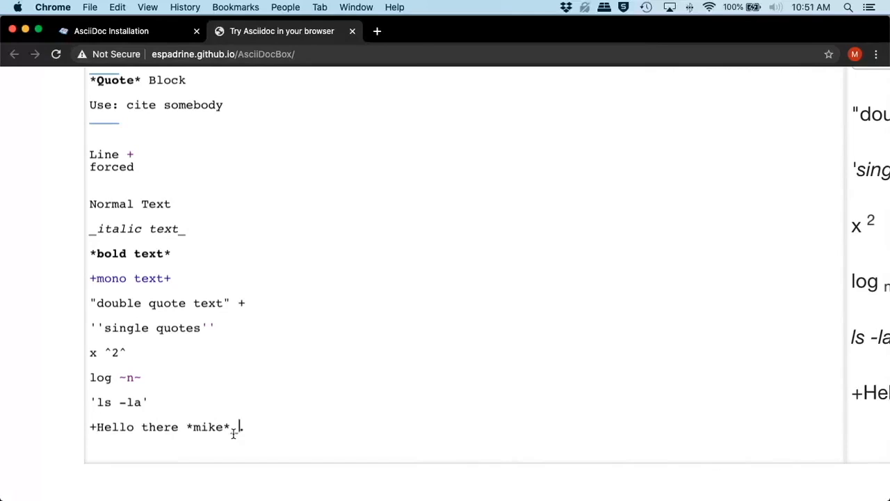
pyautogui.write('+')
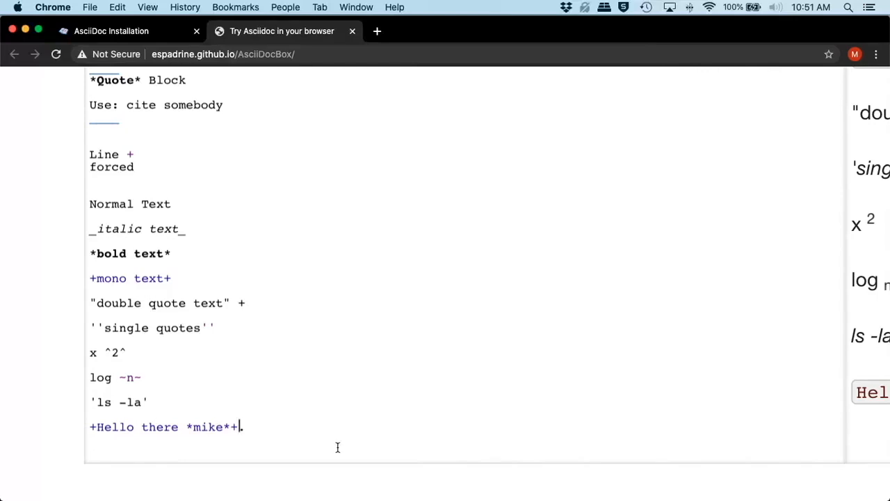
pyautogui.moveTo(314, 483)
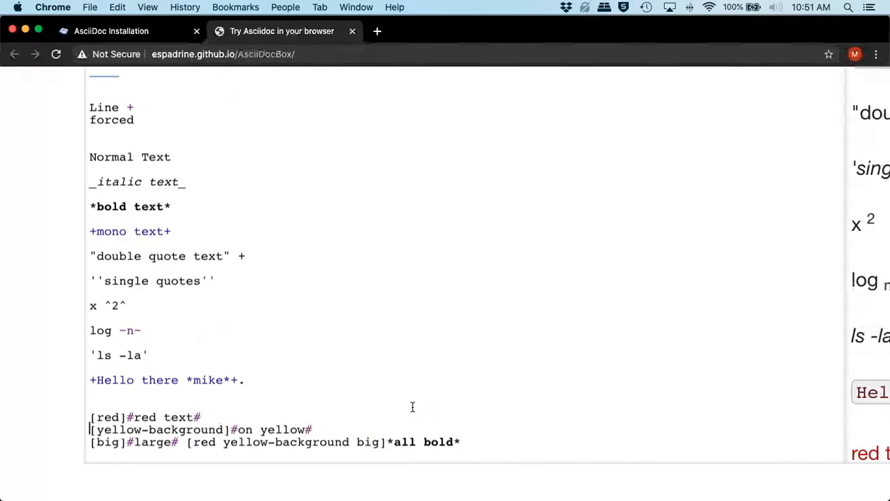
pyautogui.moveTo(372, 431)
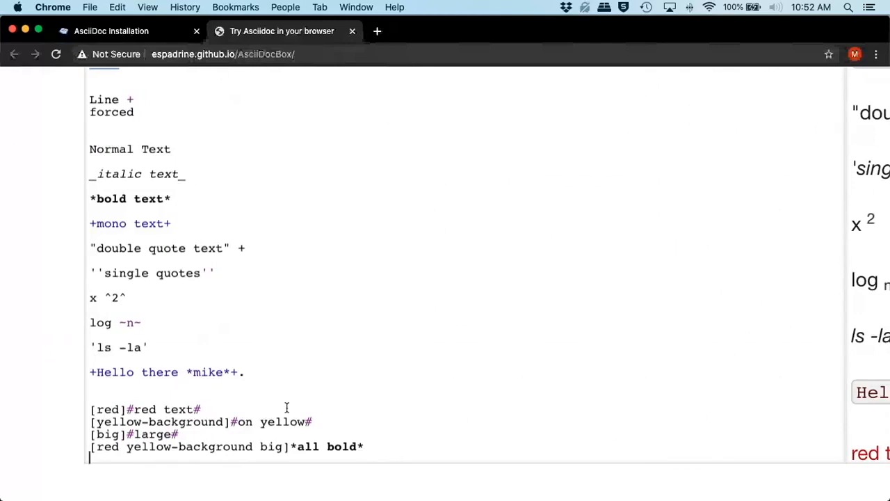
# Append ' +' forced line breaks to the red, yellow-background and big styled lines.
pyautogui.write('+')
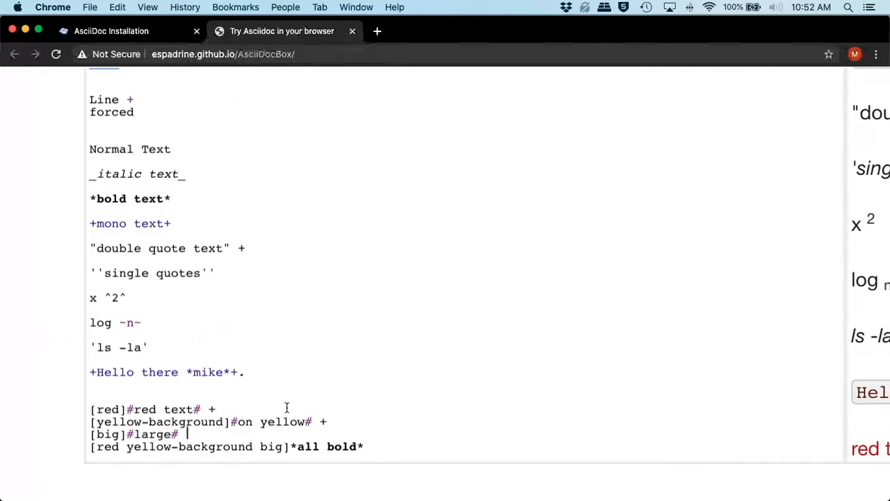
pyautogui.write('+')
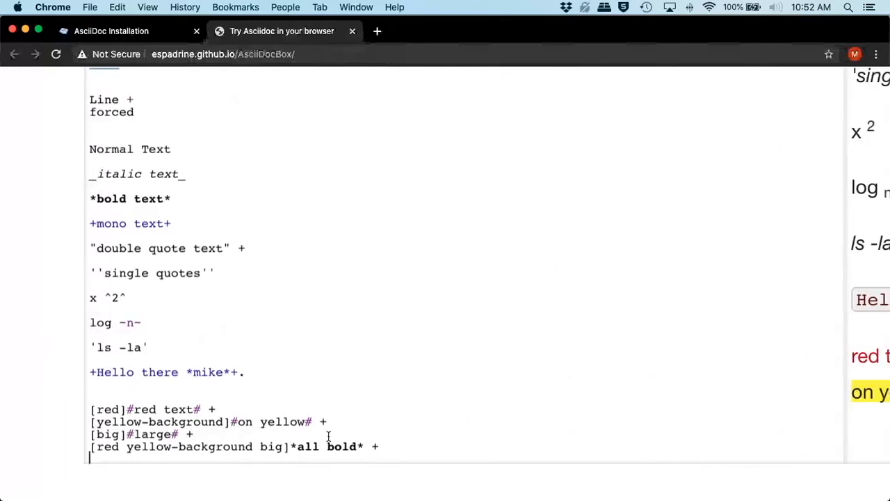
pyautogui.click(320, 421)
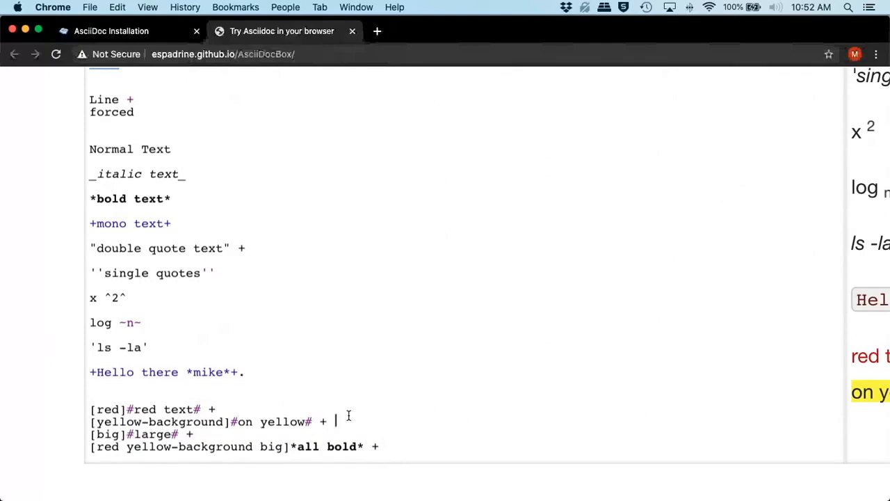
pyautogui.scroll(-3)
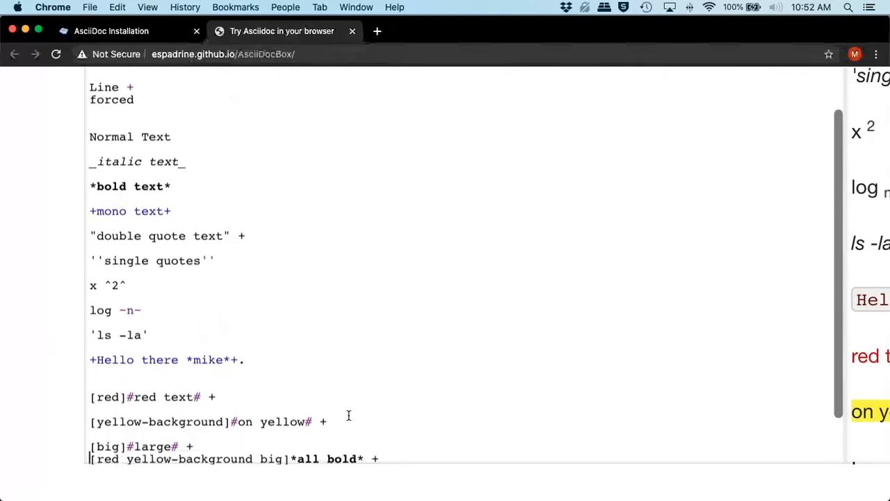
pyautogui.scroll(-3)
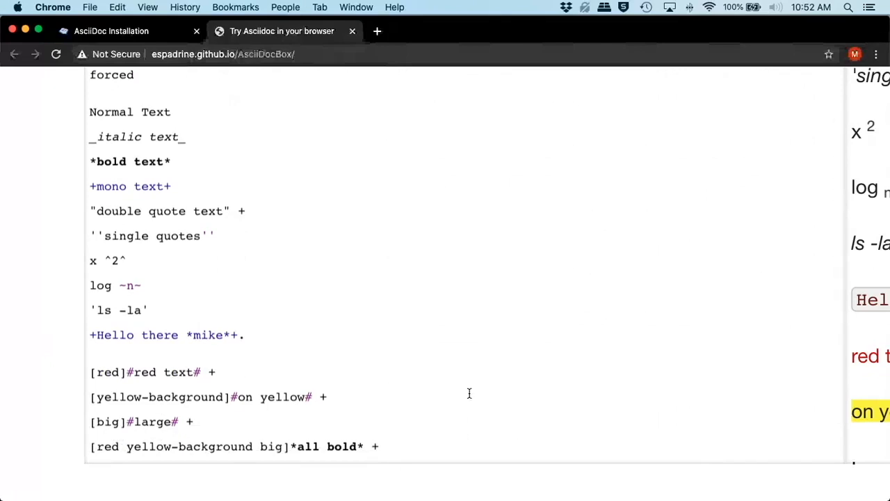
pyautogui.scroll(-3)
pyautogui.write('(C) (R) (TM) -- ... -> <- => <= &#182;')
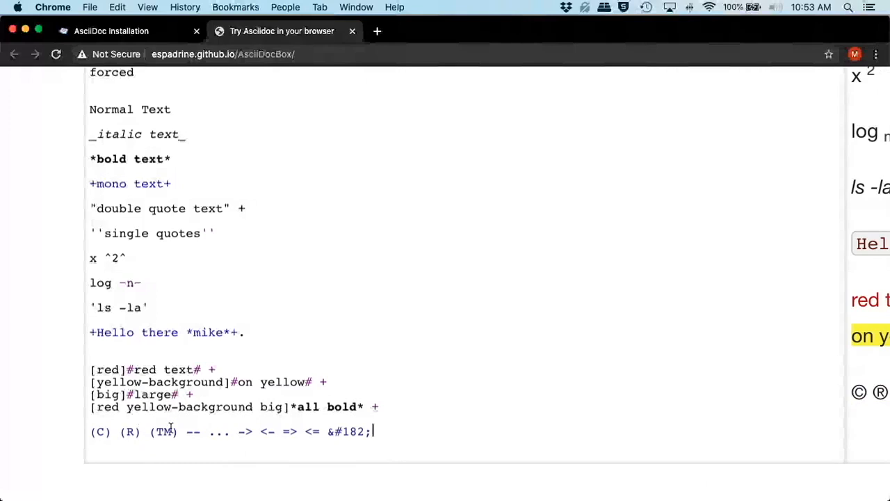
# Add a '''' horizontal rule line below the symbols line.
pyautogui.scroll(-3)
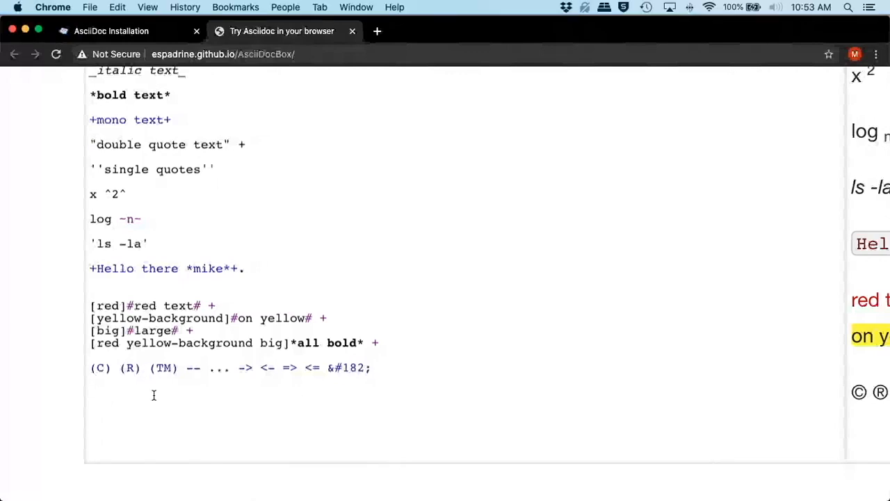
pyautogui.write("''''")
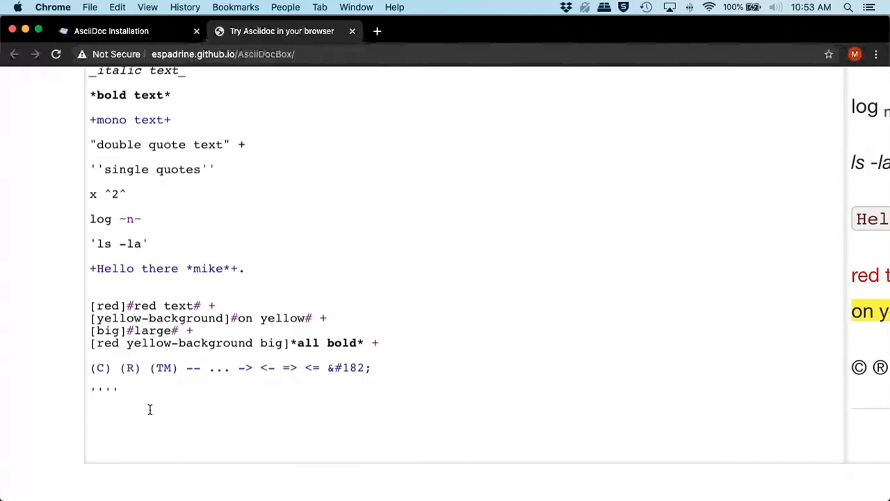
# Type \_ on a new line beneath the horizontal rule.
pyautogui.write('\\_')
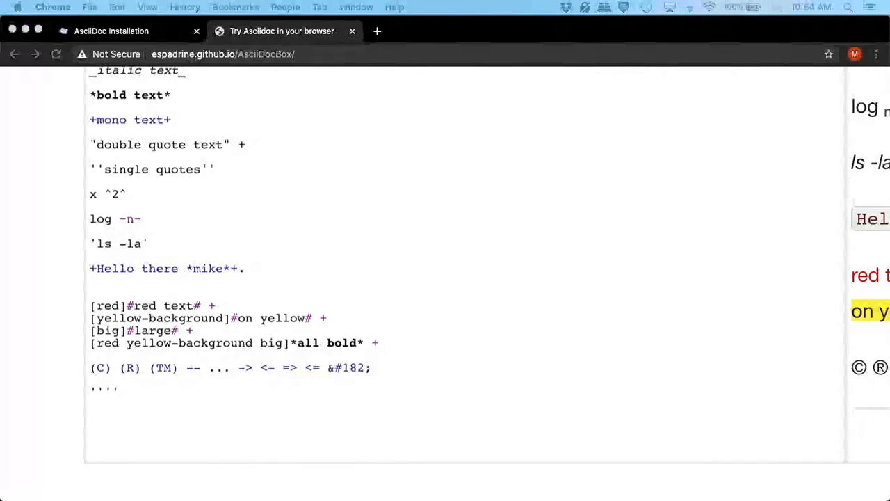
pyautogui.moveTo(341, 411)
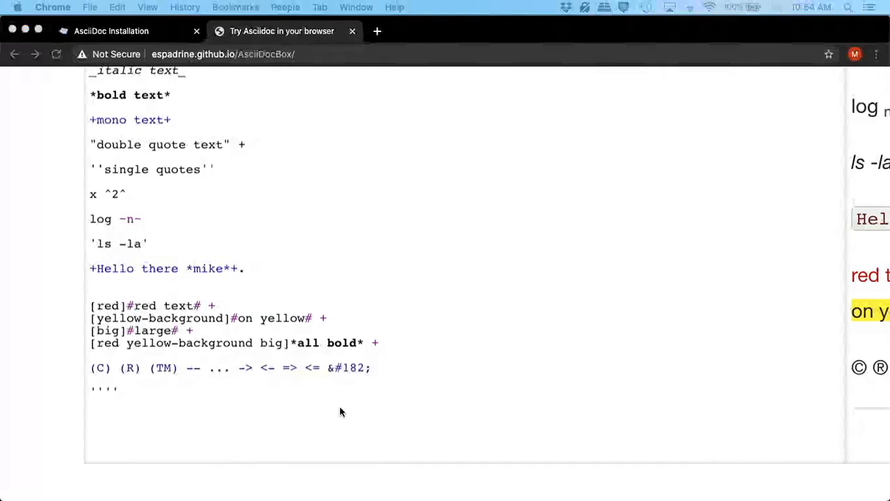
# Type the [[anchor-1]] block anchor line in the editor.
pyautogui.write('[[anchor-1]]')
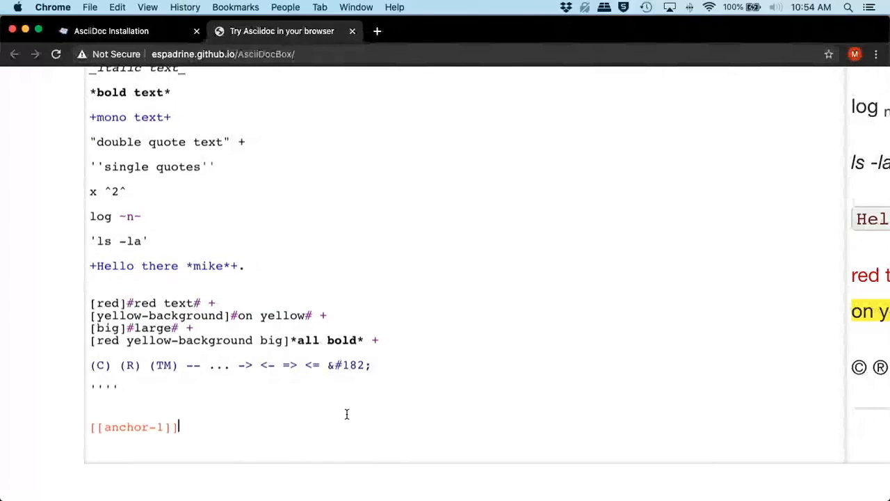
pyautogui.scroll(-3)
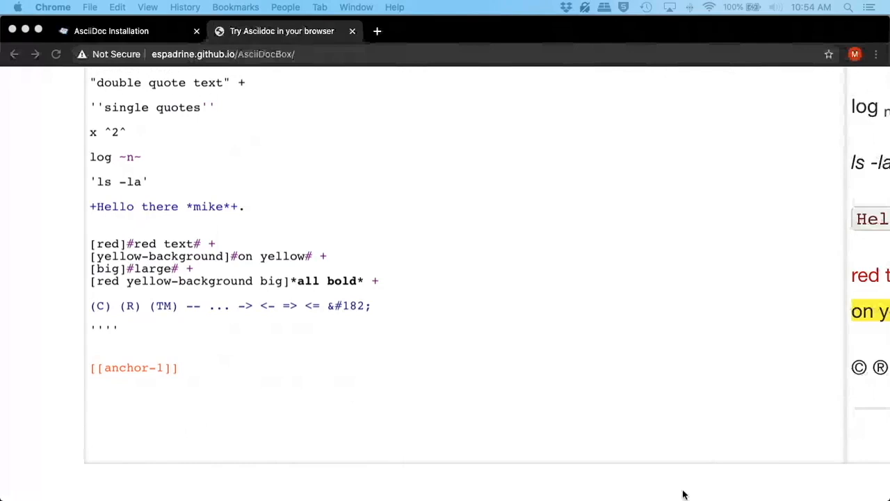
pyautogui.moveTo(214, 400)
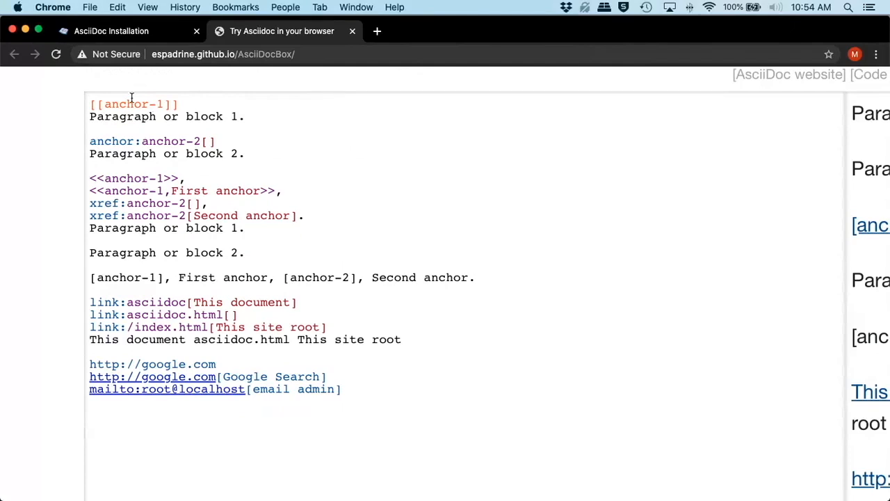
pyautogui.moveTo(126, 144)
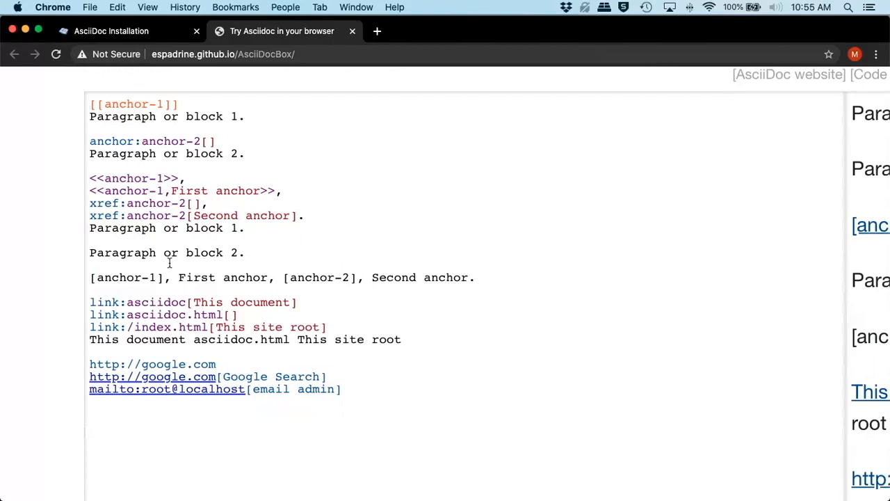
pyautogui.moveTo(422, 286)
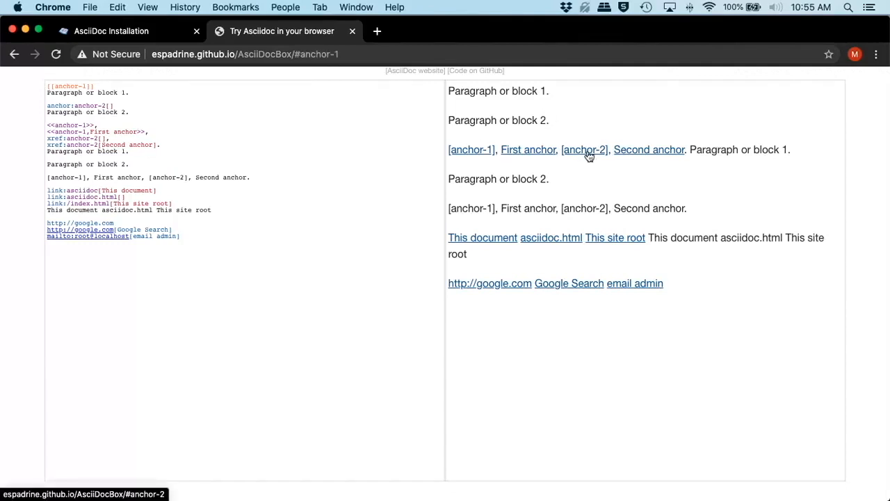
# Follow the anchor-2, First anchor and This document links in the preview.
pyautogui.click(584, 149)
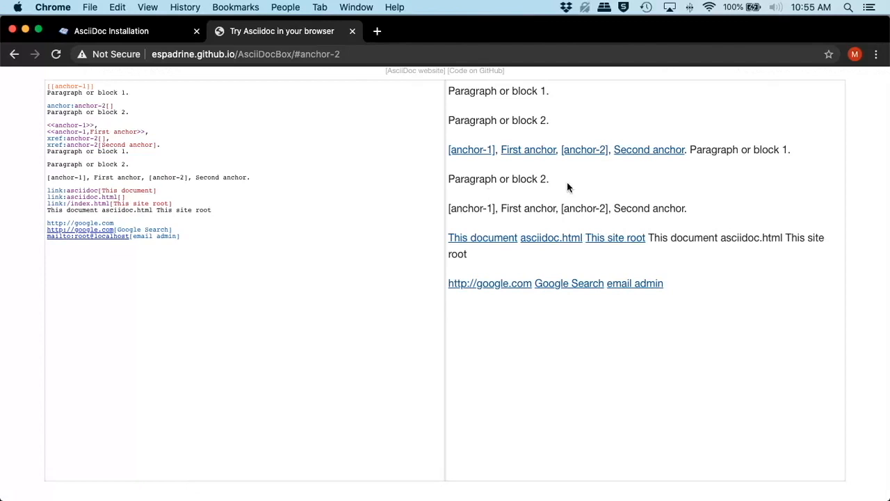
pyautogui.click(529, 150)
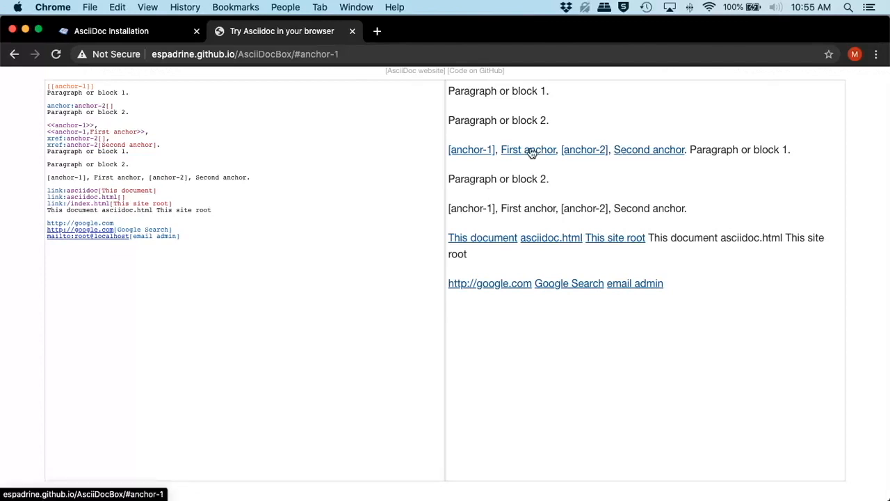
pyautogui.click(482, 237)
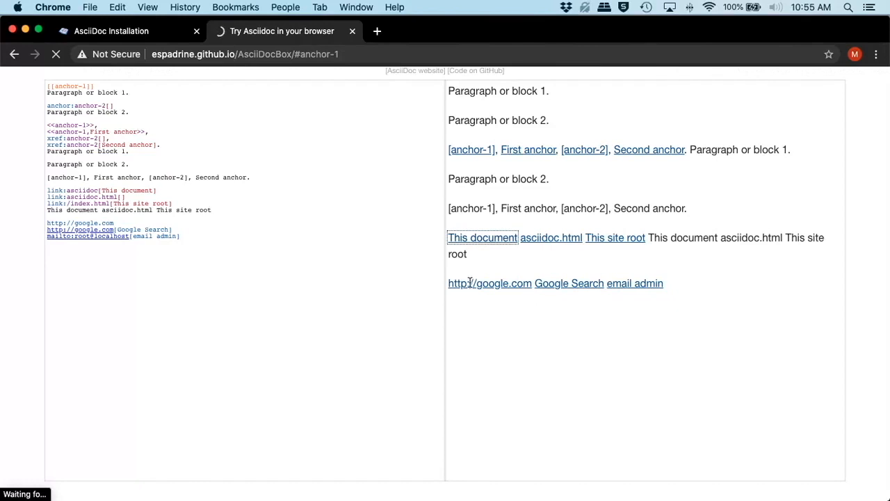
pyautogui.click(482, 237)
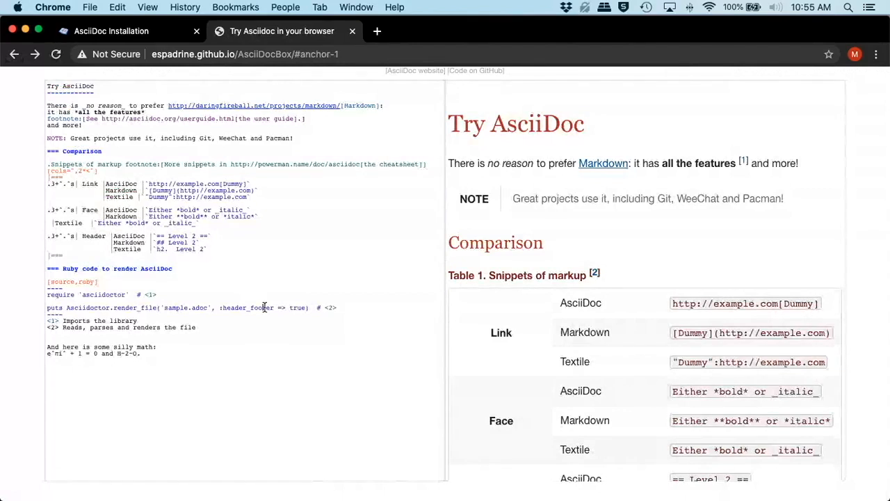
pyautogui.scroll(-3)
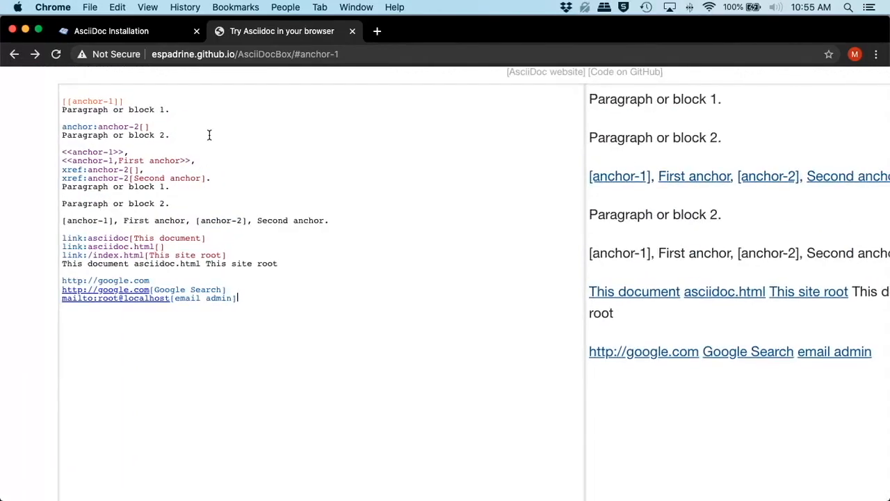
pyautogui.moveTo(798, 193)
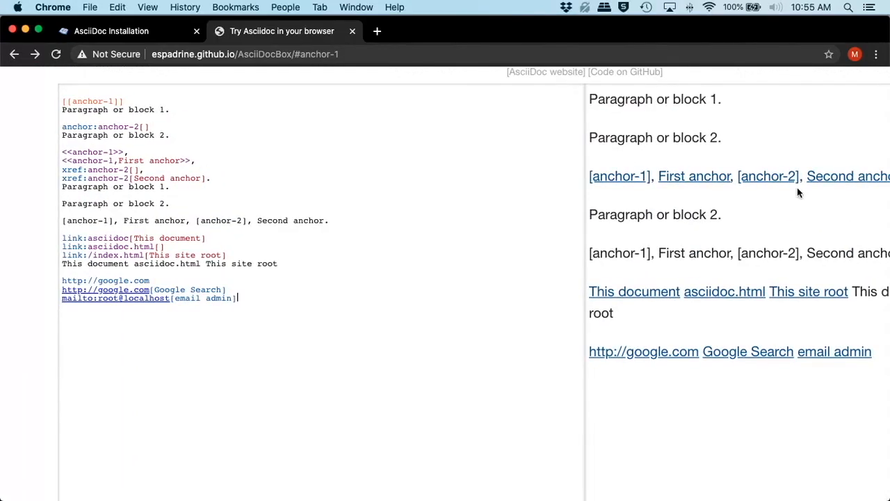
pyautogui.moveTo(721, 327)
pyautogui.write('.')
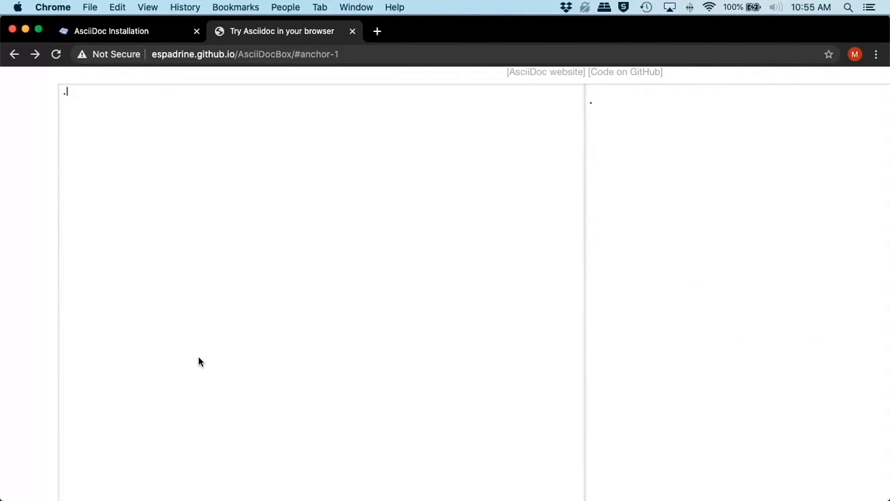
# Type the .Bulleted title with items bullet 1 and bullet 2.
pyautogui.write('Bull')
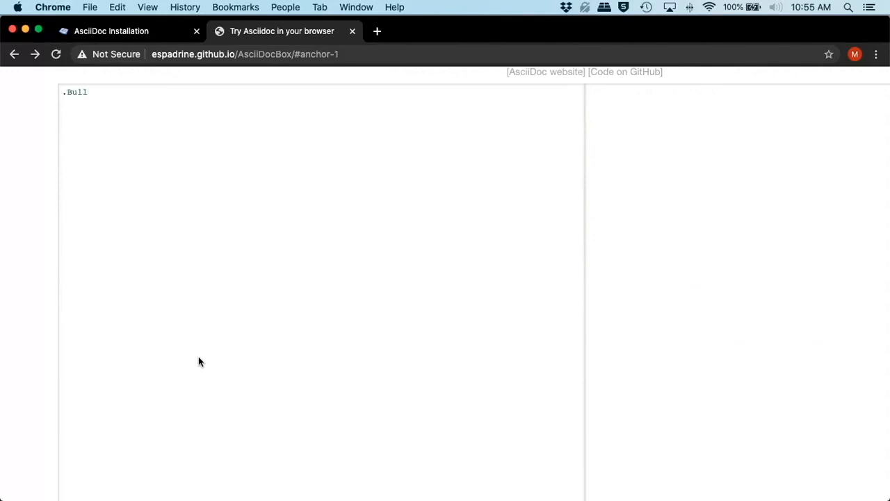
pyautogui.write('eted')
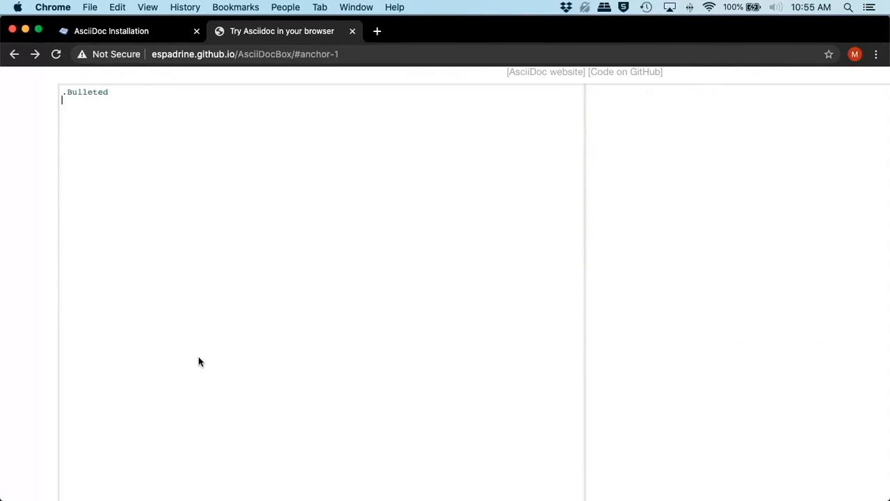
pyautogui.write('*')
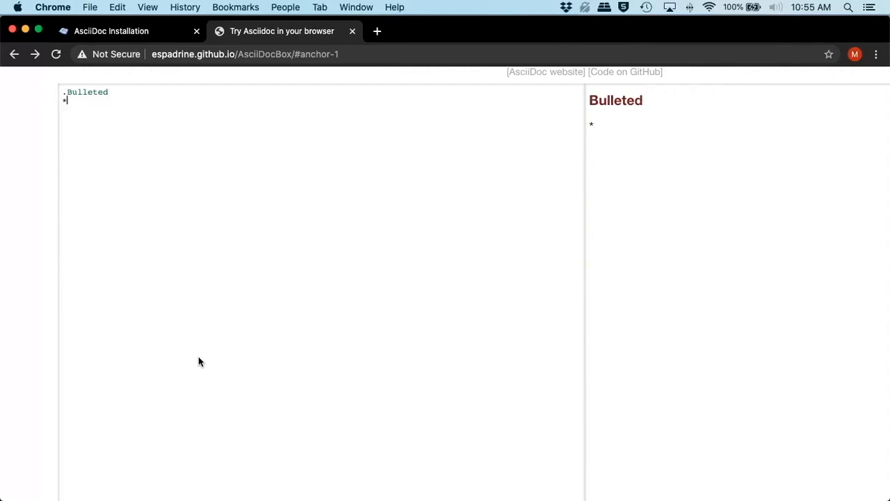
pyautogui.write('" "')
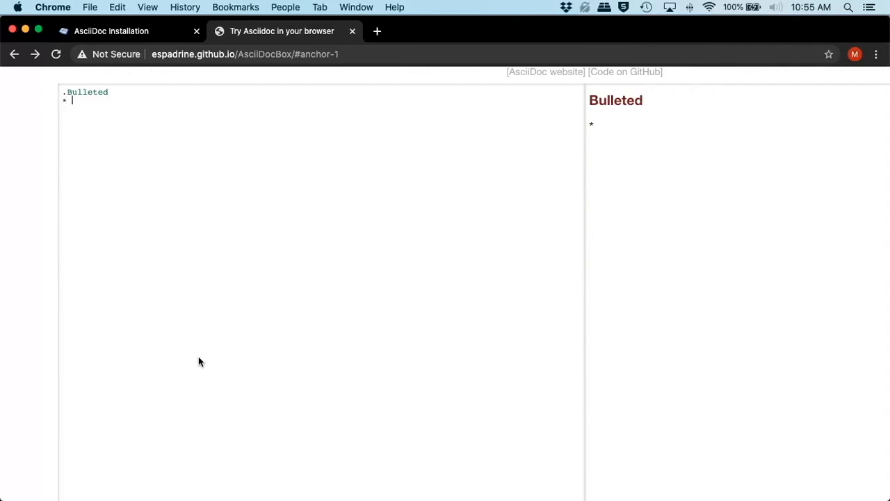
pyautogui.write('bullet 1')
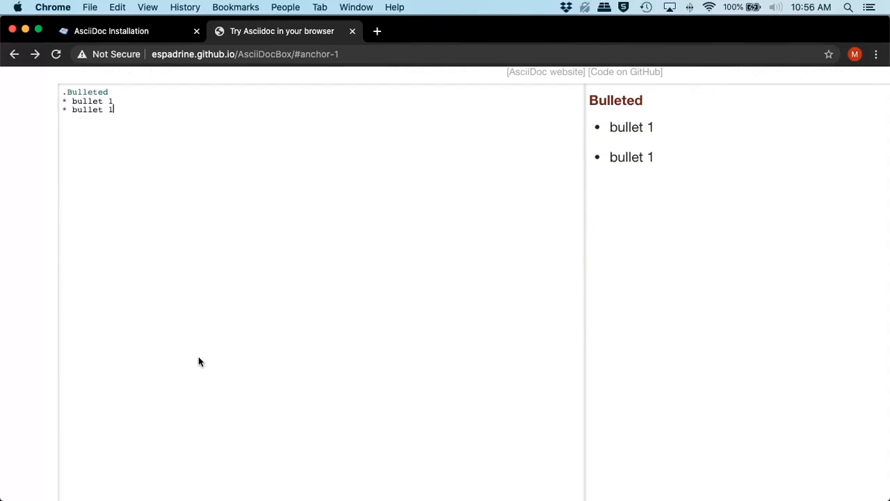
pyautogui.write('\\2')
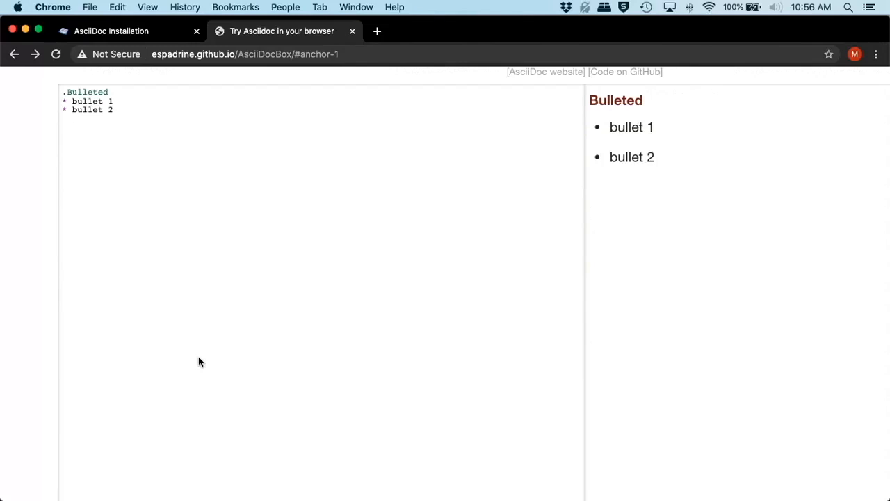
pyautogui.write('- bu')
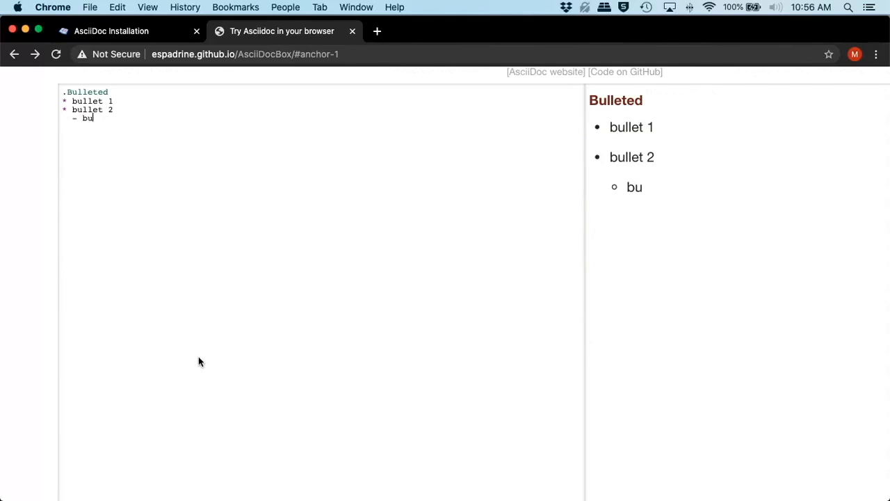
# Type the two nested 'bullet' sub-items under bullet 2.
pyautogui.write('l')
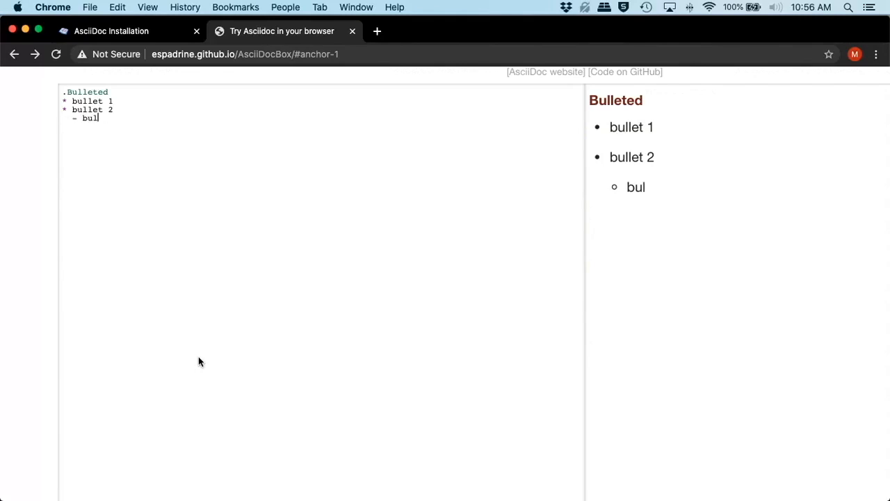
pyautogui.write('let')
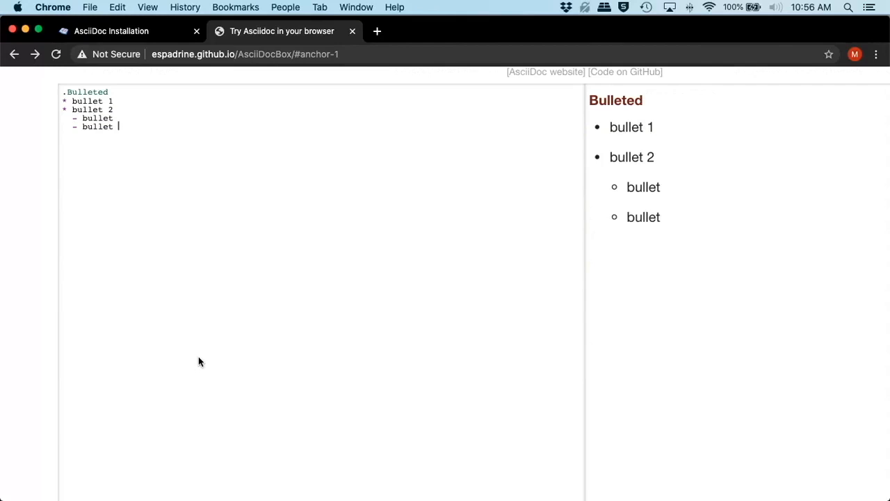
pyautogui.press('Backspace')
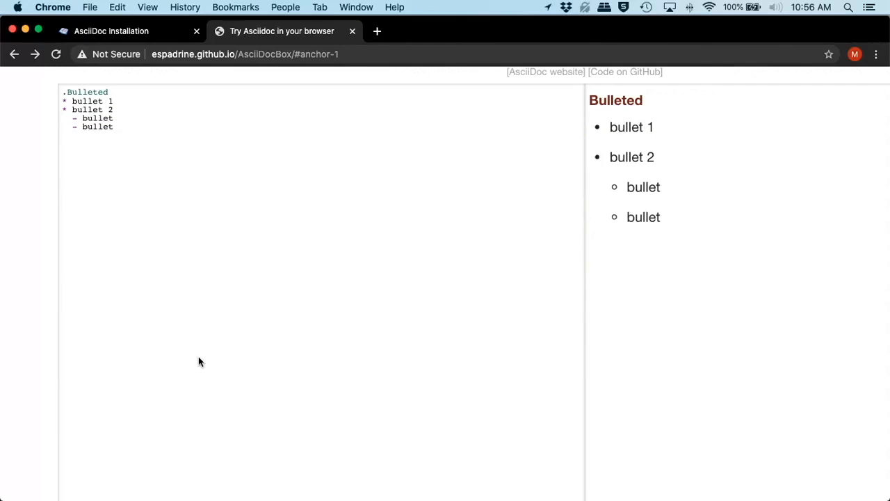